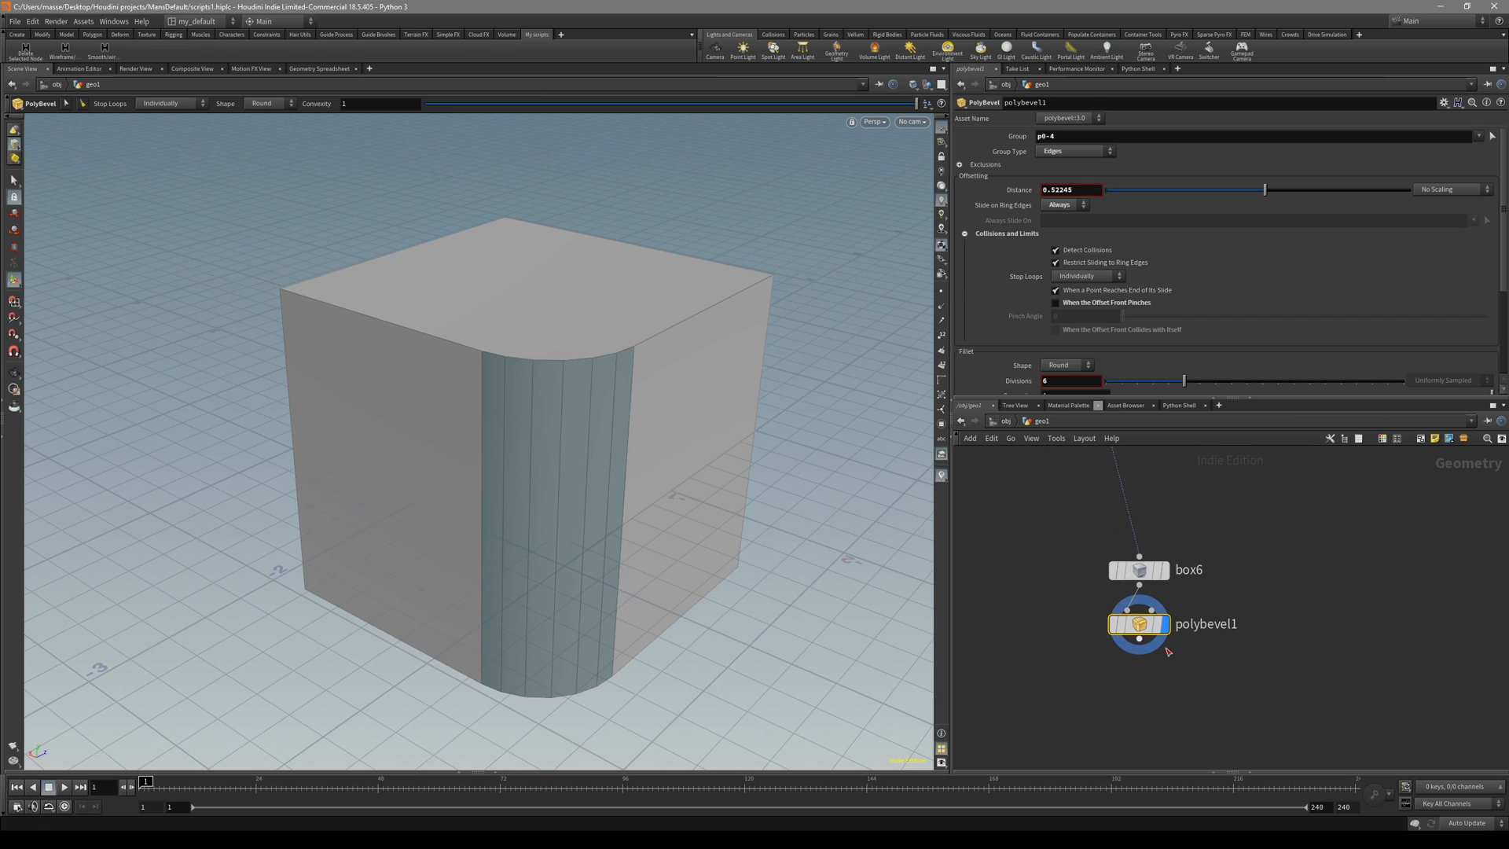
{"action": "mouse_move", "coordinate": [656, 475]}
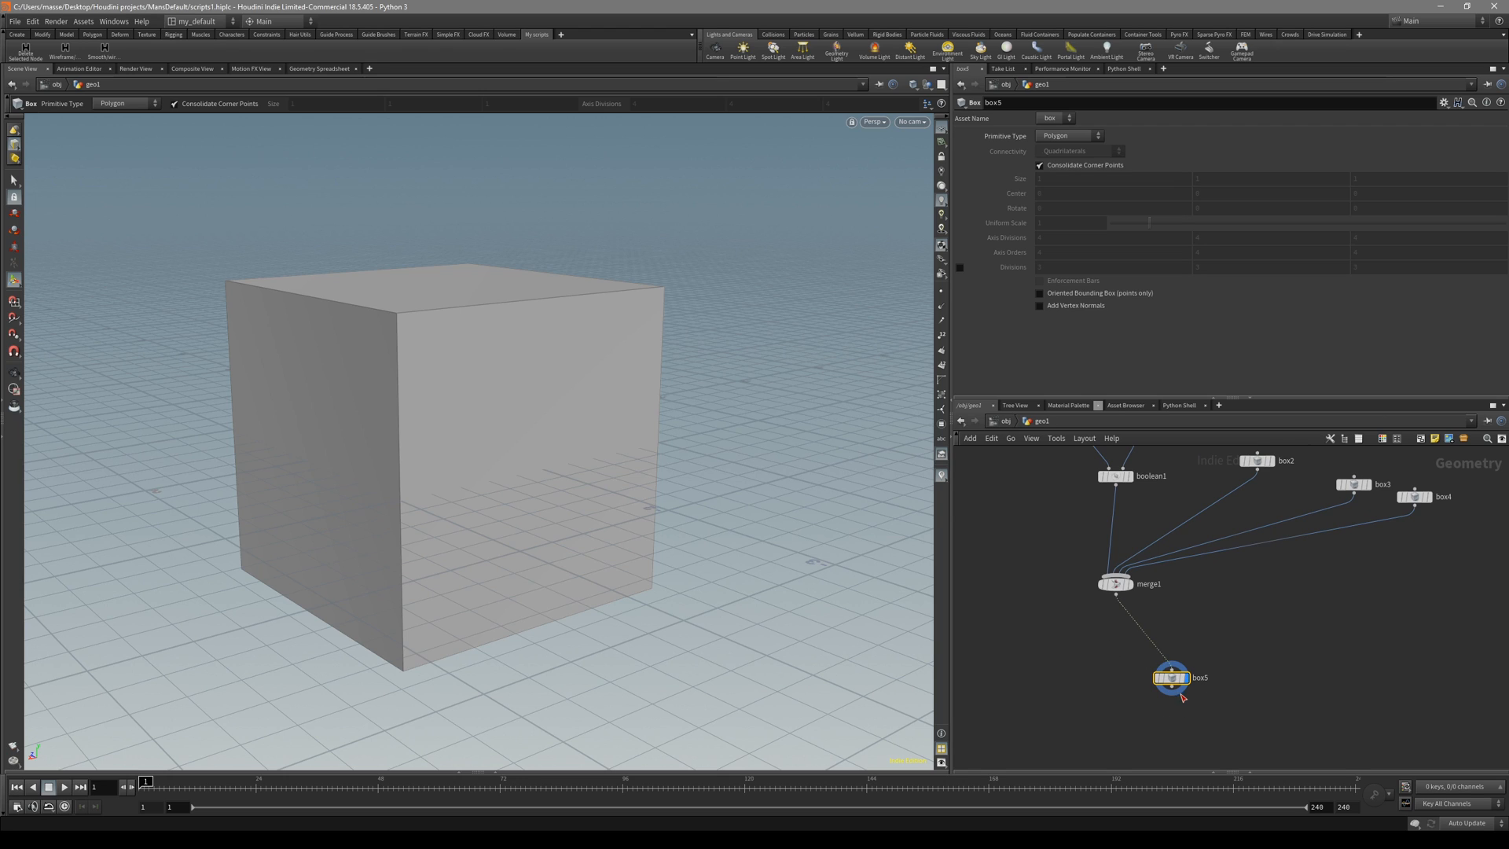
{"action": "mouse_move", "coordinate": [780, 509]}
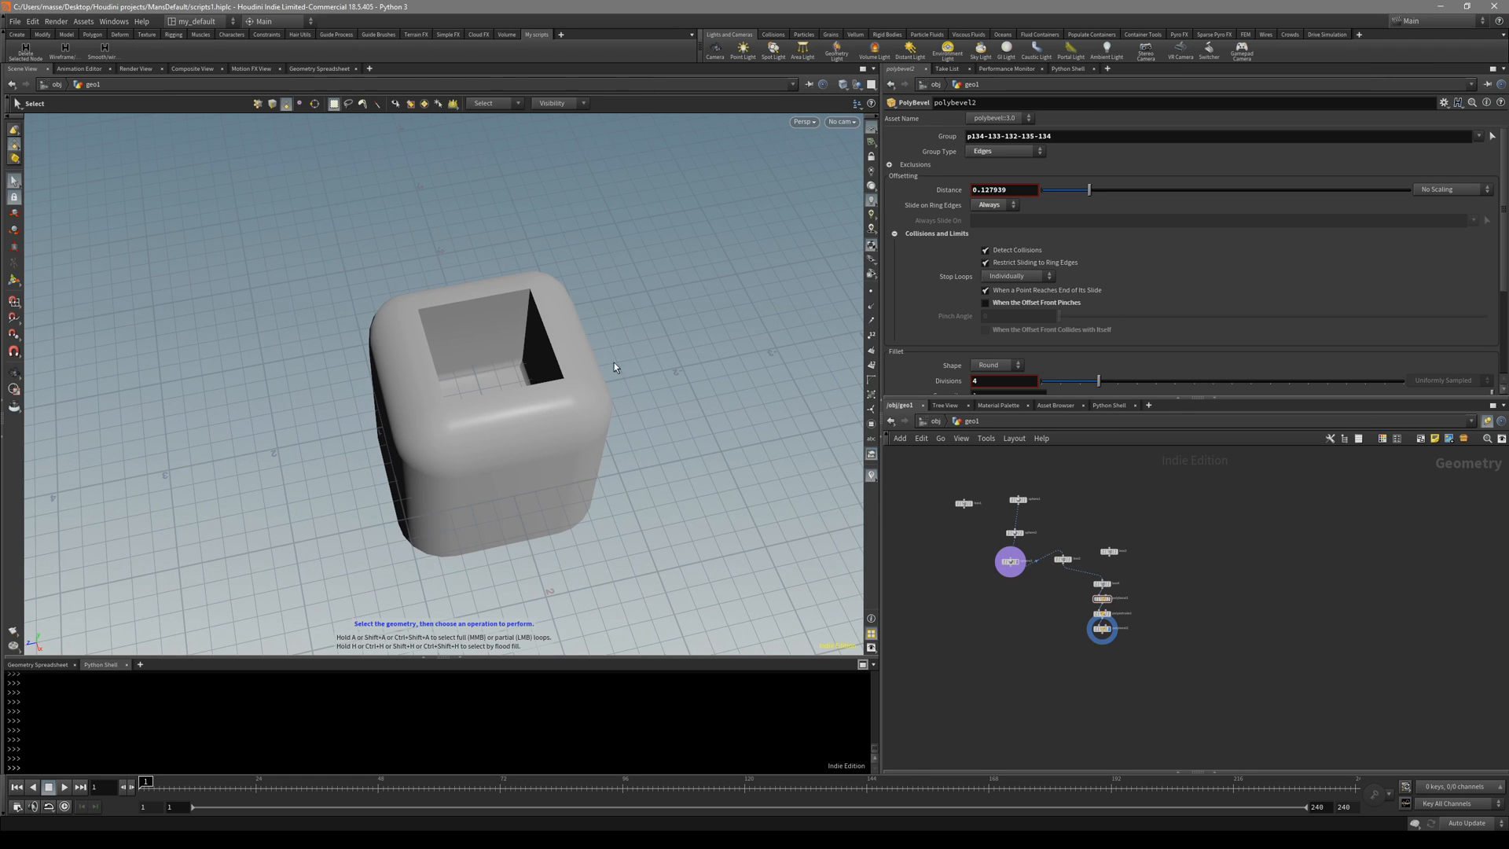
{"action": "mouse_move", "coordinate": [566, 136]}
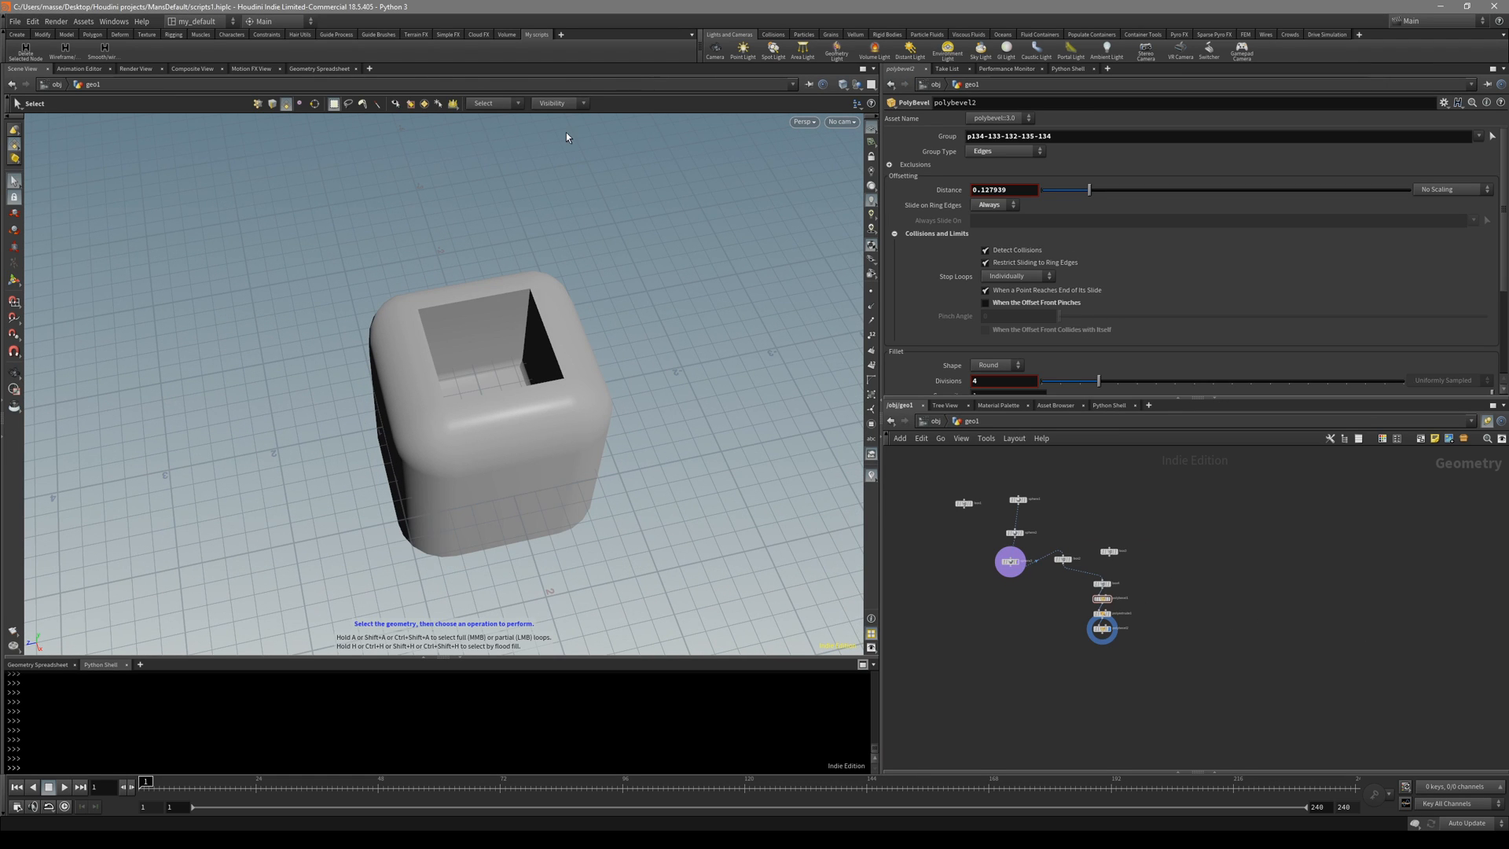
{"action": "mouse_move", "coordinate": [402, 203]}
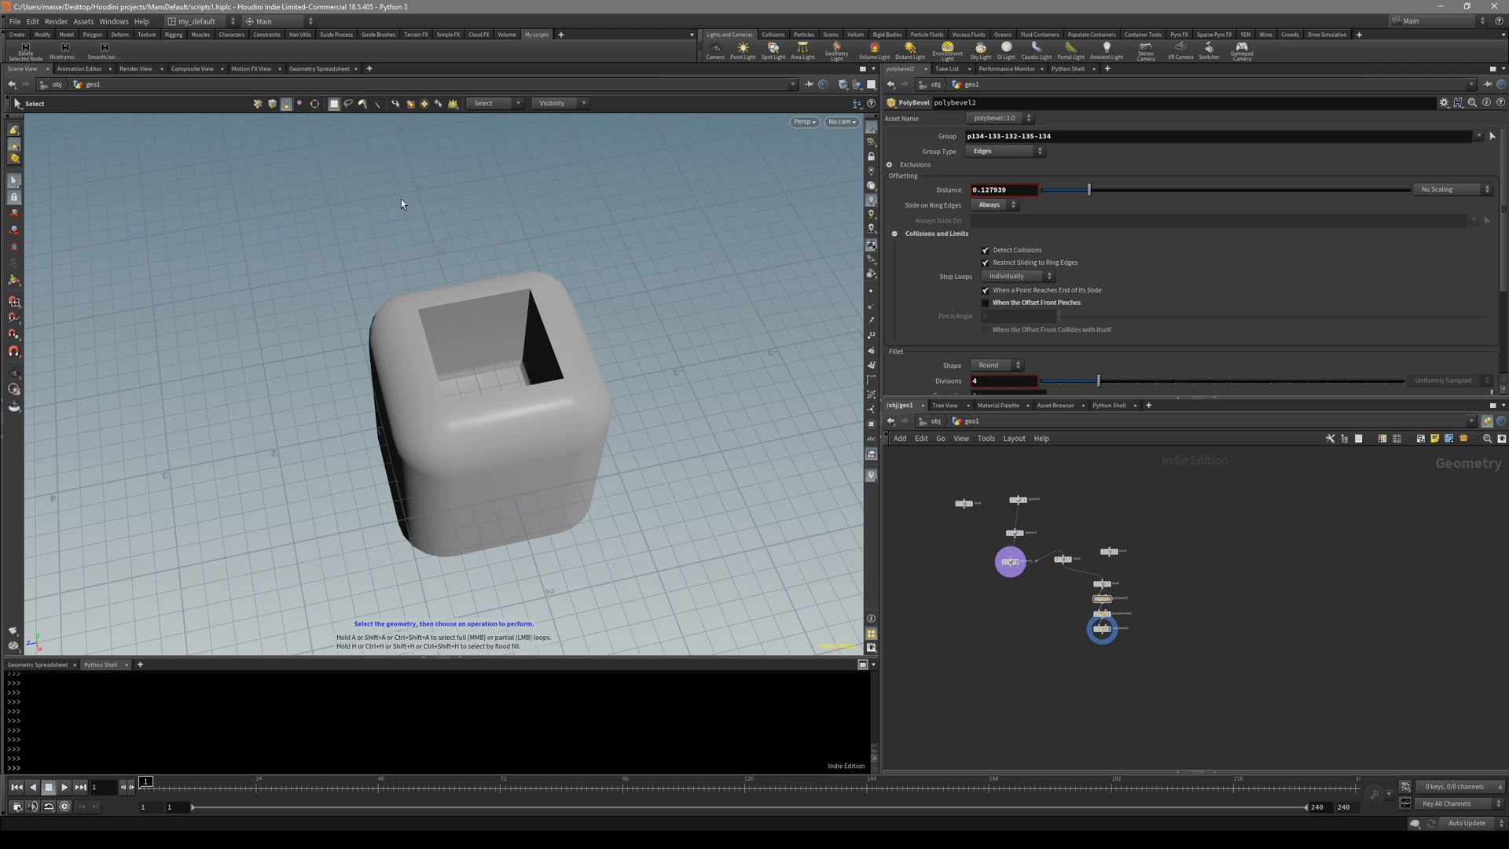
Step: Add a new shelf tool running the node-delete Python script, bound to Shift+Del
{"action": "left_click", "coordinate": [562, 35]}
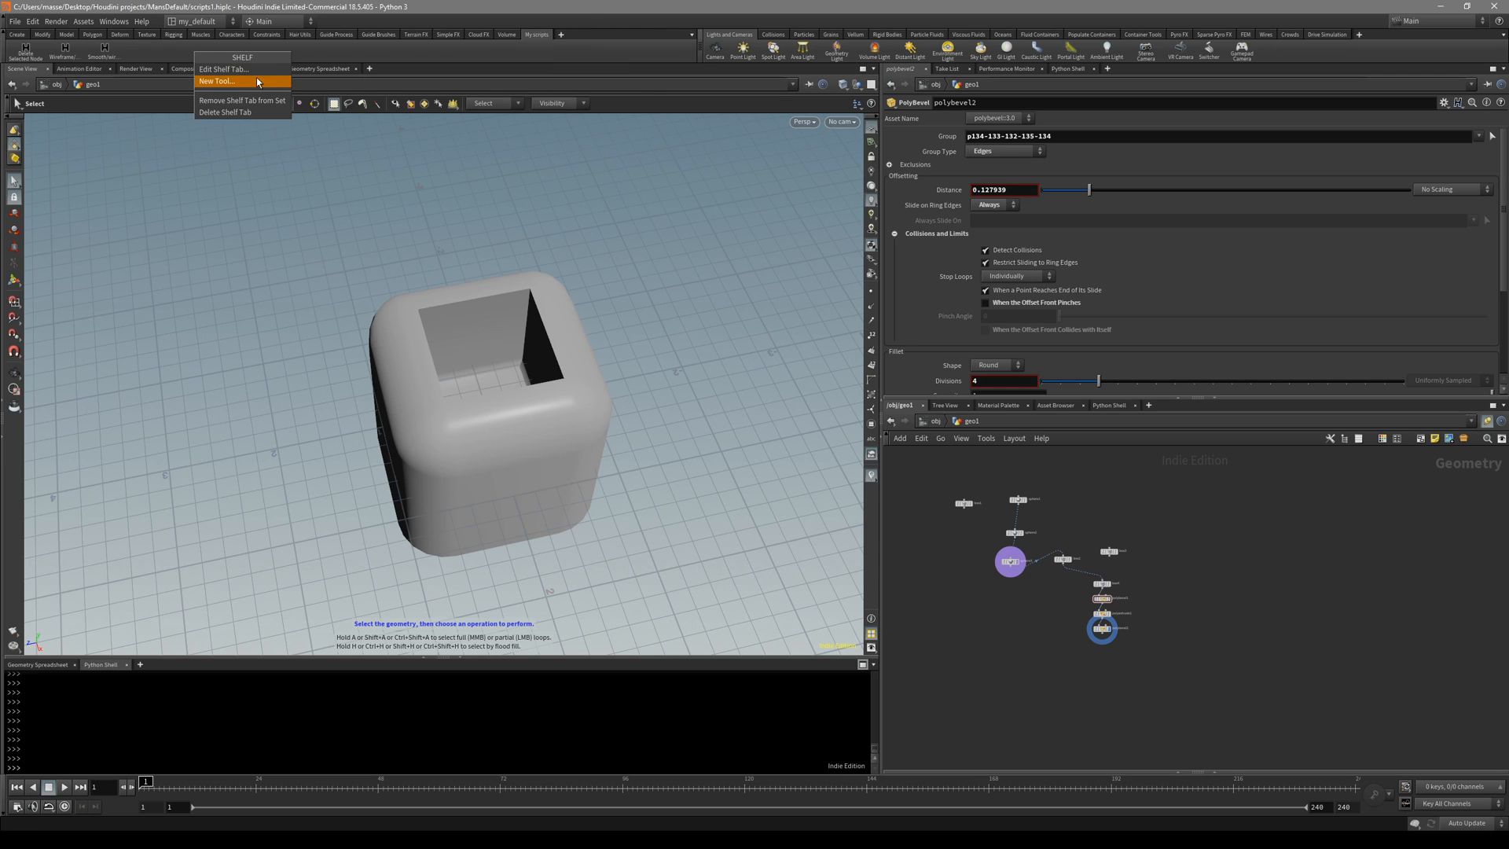
{"action": "left_click", "coordinate": [217, 81]}
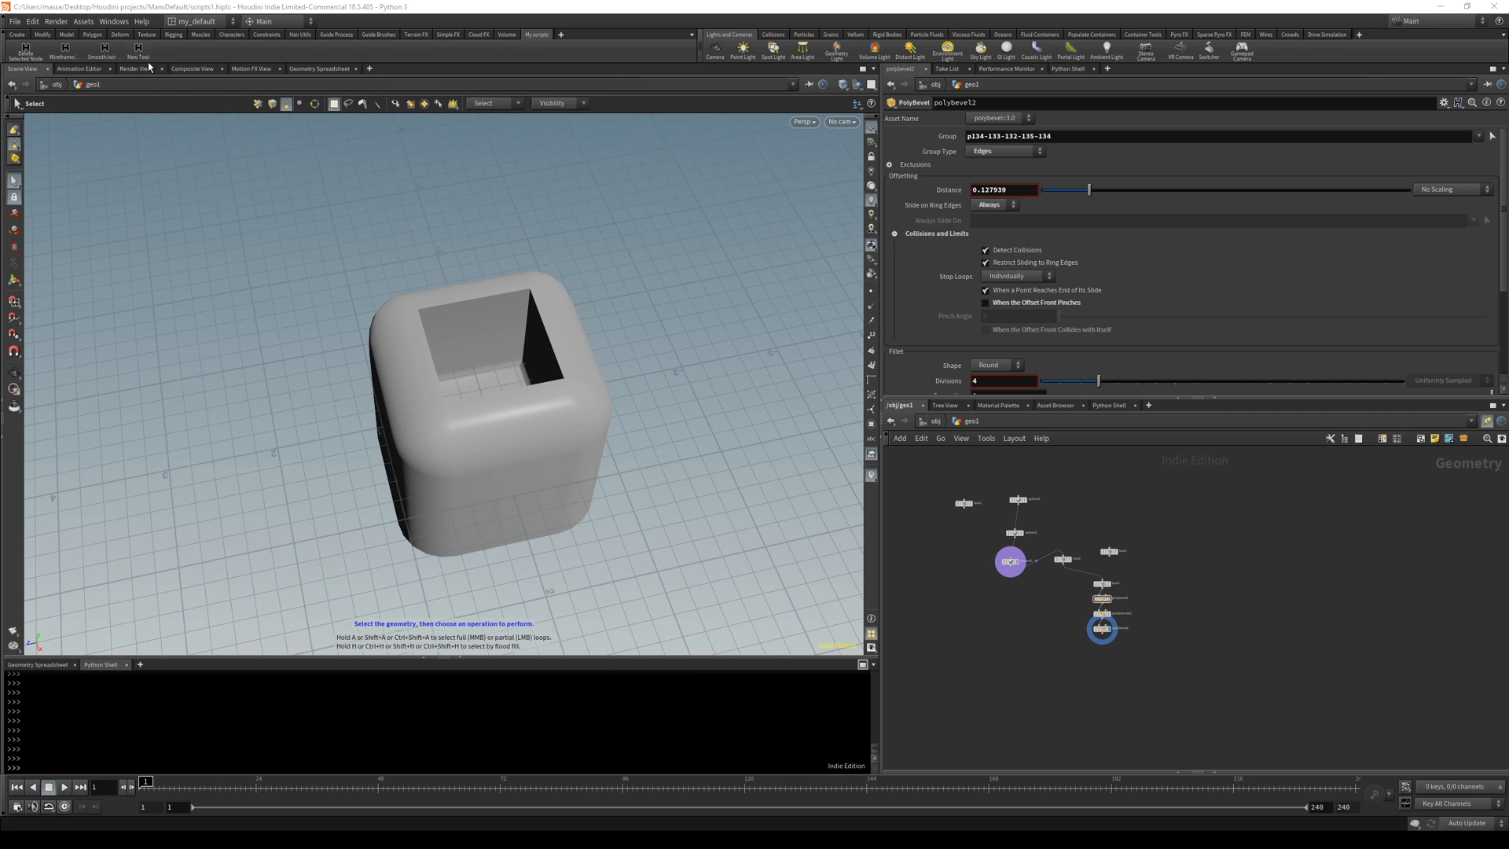
{"action": "left_click", "coordinate": [137, 51]}
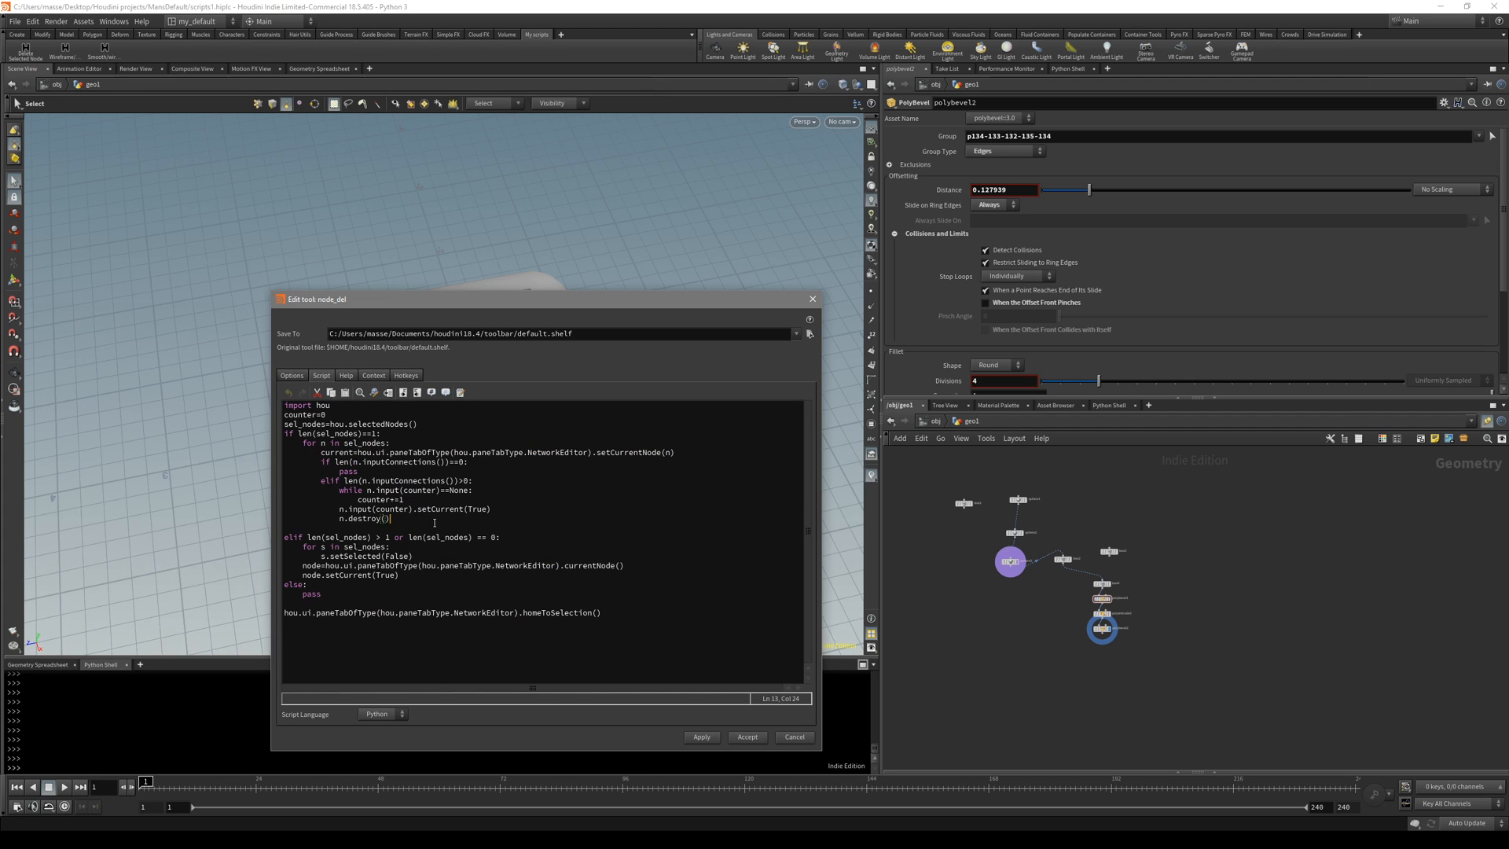
{"action": "left_click", "coordinate": [292, 375]}
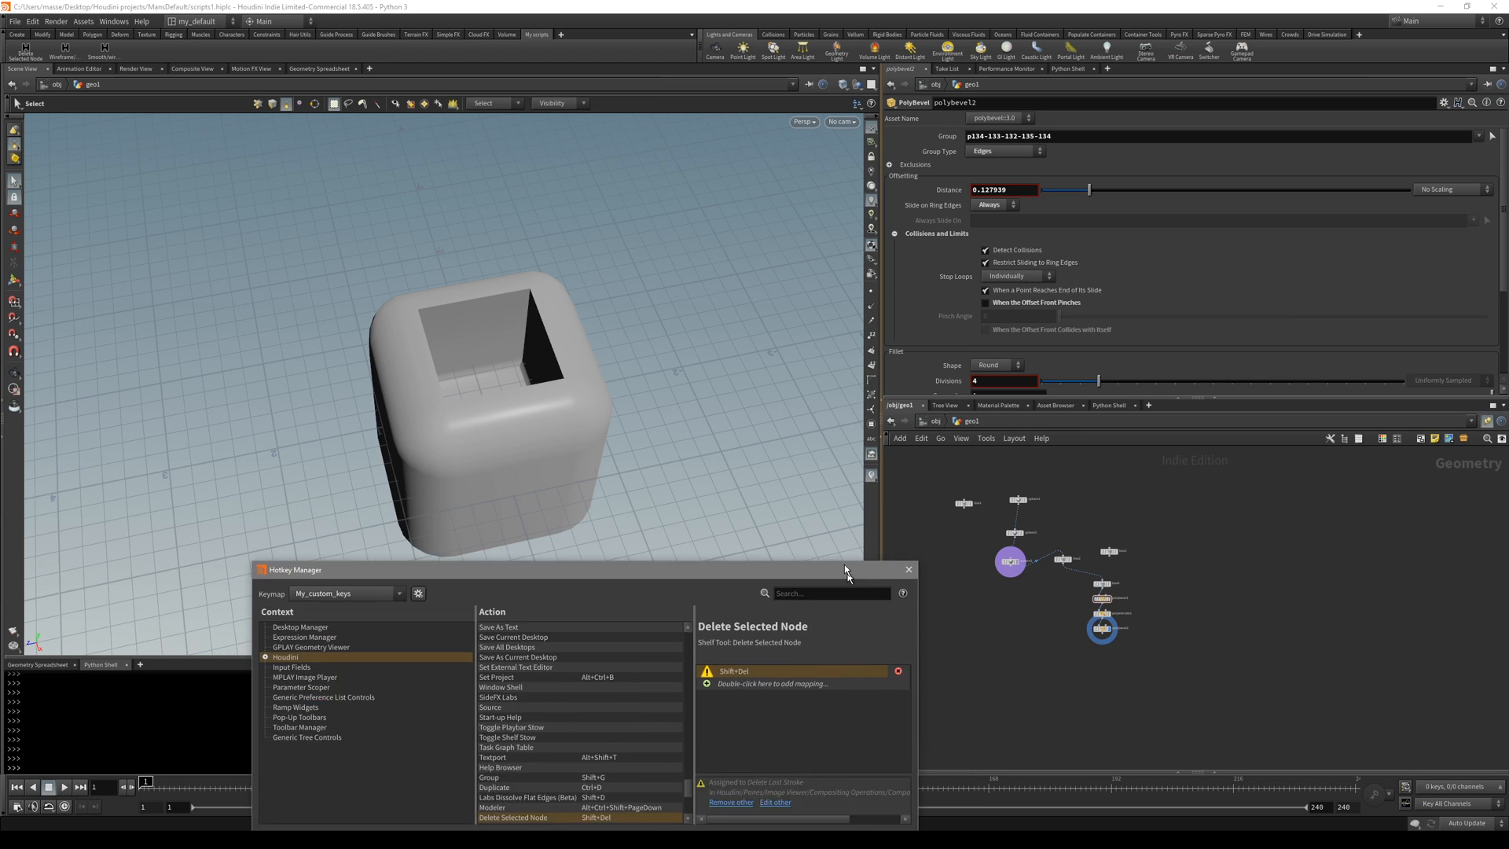
{"action": "left_click", "coordinate": [906, 569]}
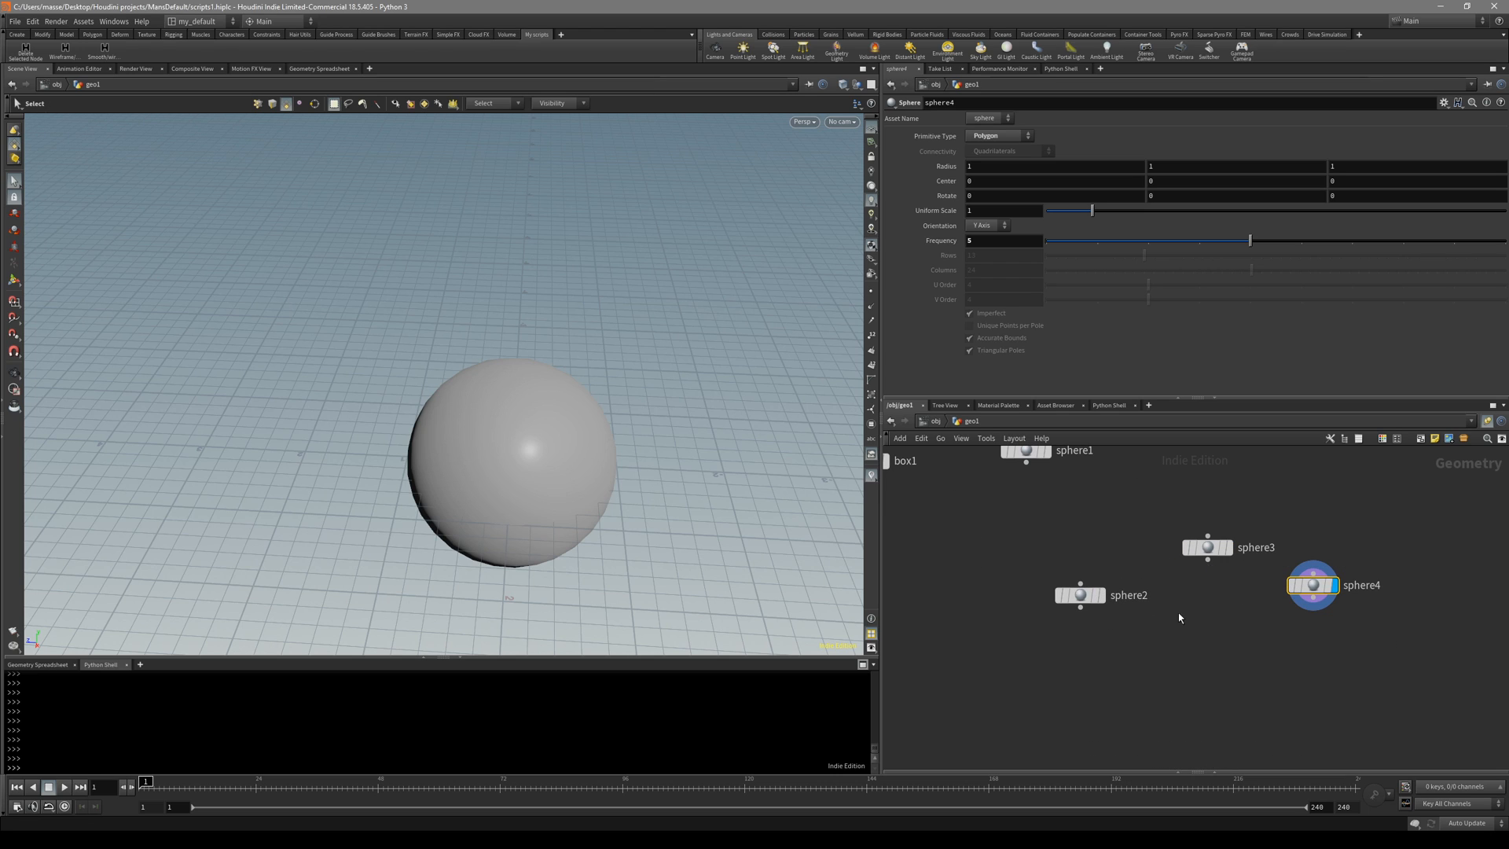
Step: Wire sphere3 into sphere4 into sphere2 and move sphere2 below sphere4
{"action": "left_click_drag", "start_coordinate": [1079, 595], "coordinate": [1227, 721]}
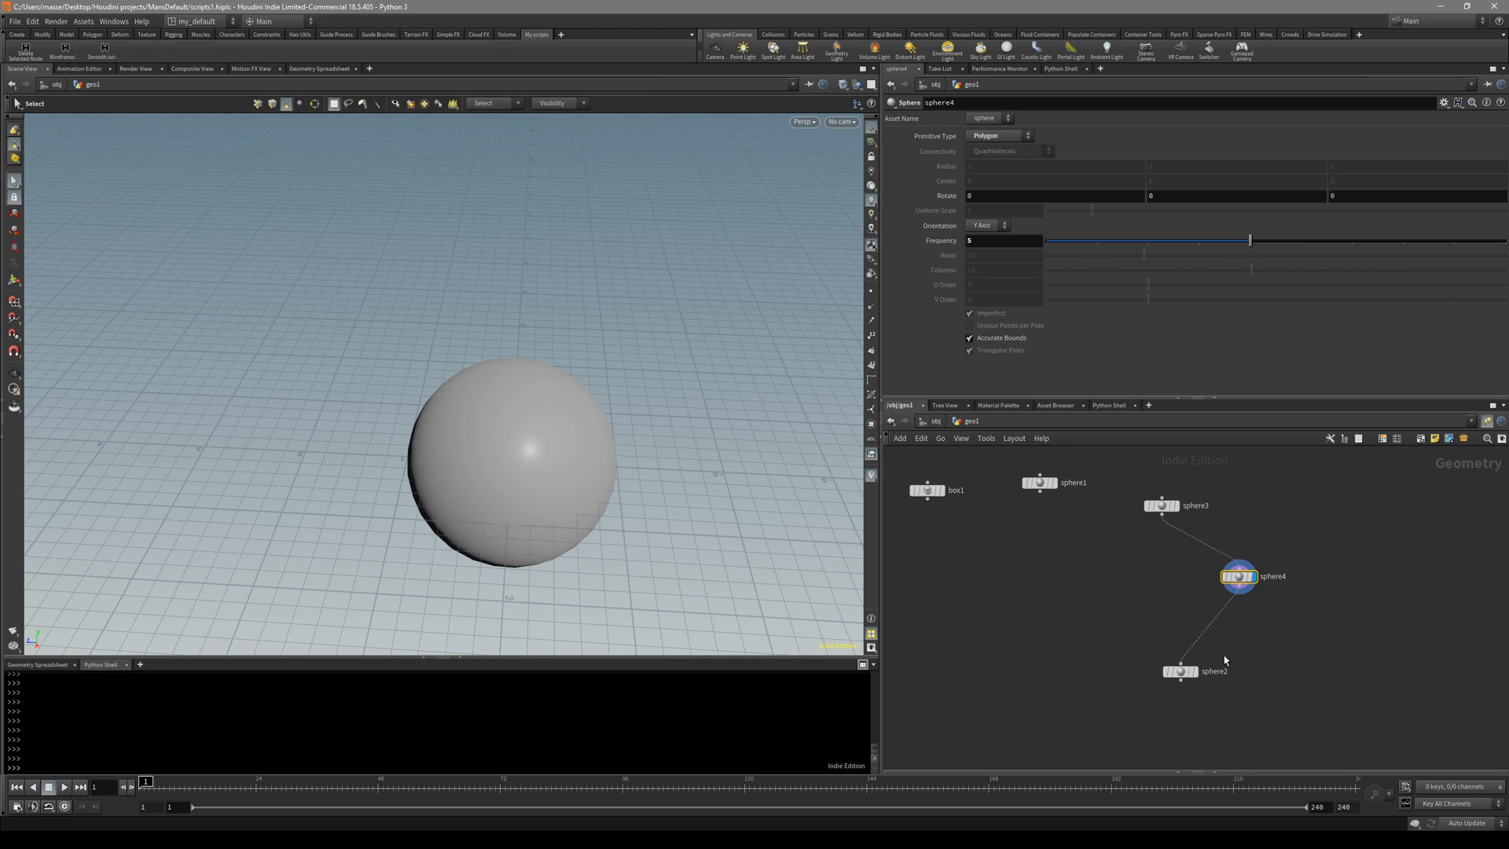
{"action": "left_click_drag", "start_coordinate": [1180, 670], "coordinate": [1246, 699]}
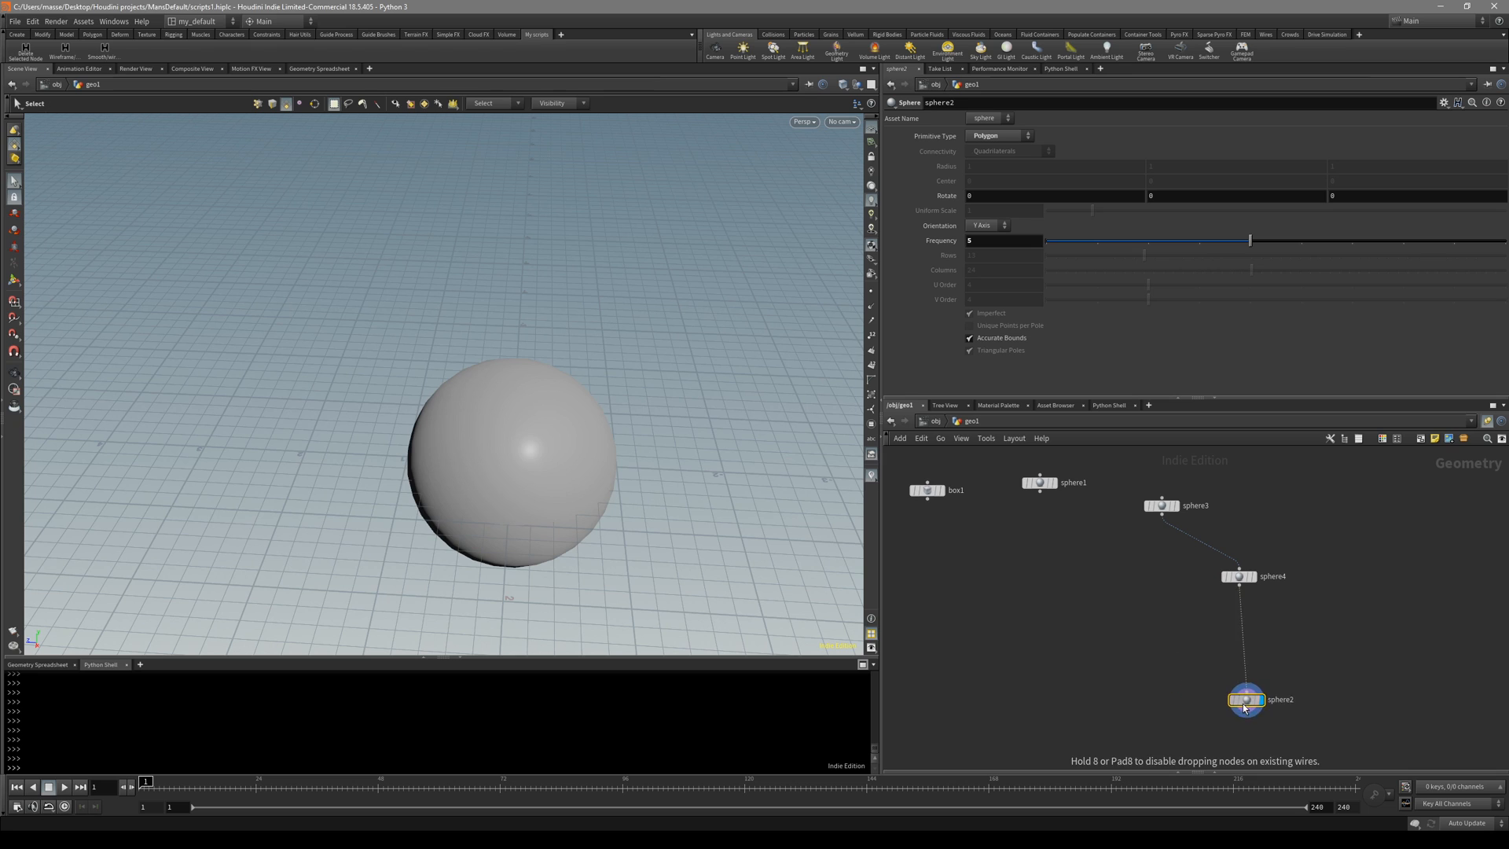
{"action": "left_click_drag", "start_coordinate": [1246, 698], "coordinate": [1145, 654]}
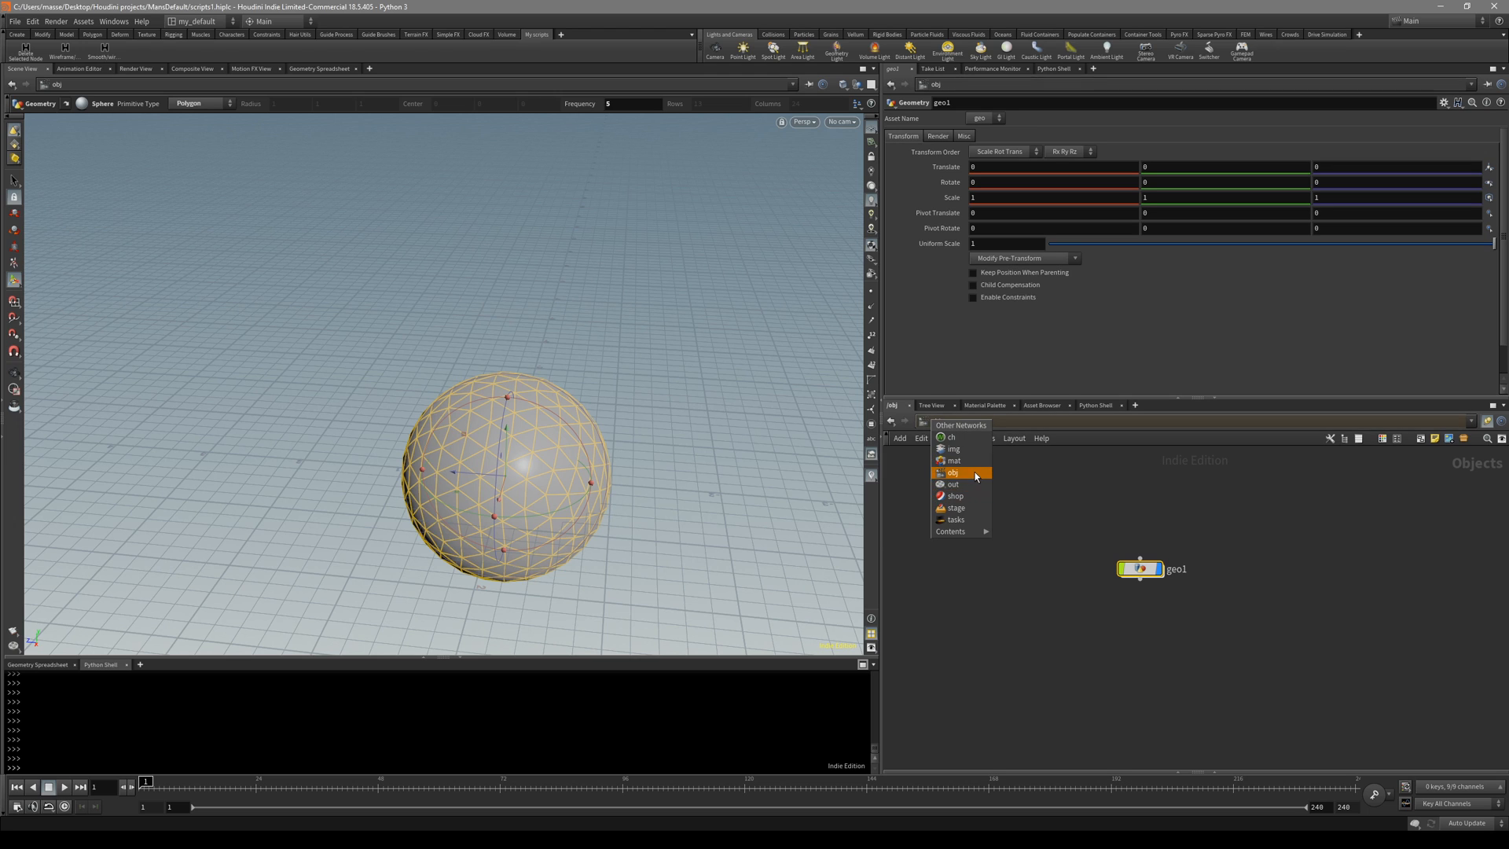
Step: Try Shift+Delete on img2 in /img, undo it, and return to object level
{"action": "left_click", "coordinate": [953, 460]}
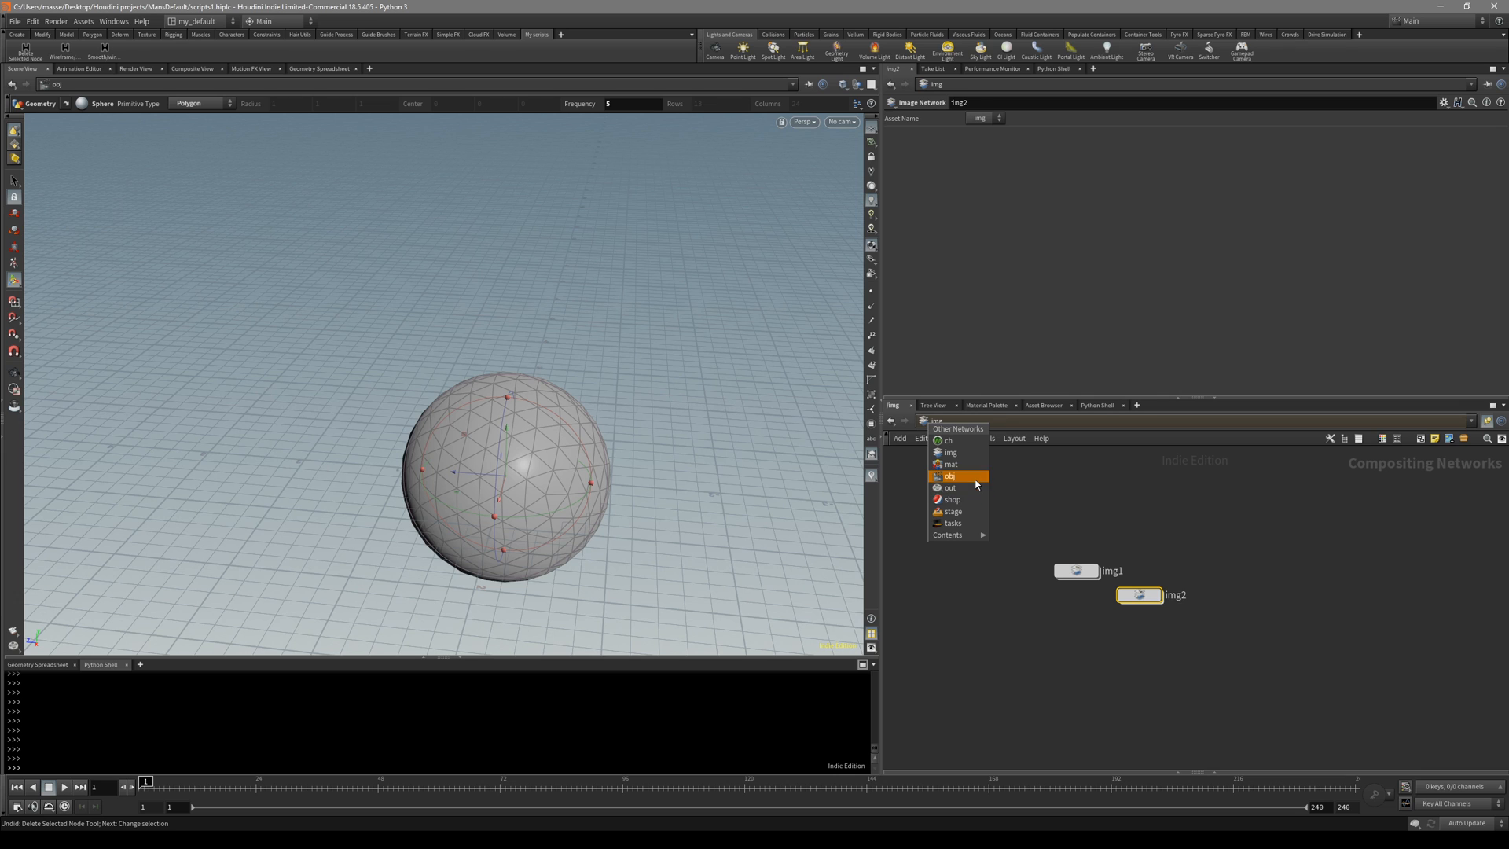
{"action": "left_click", "coordinate": [949, 475]}
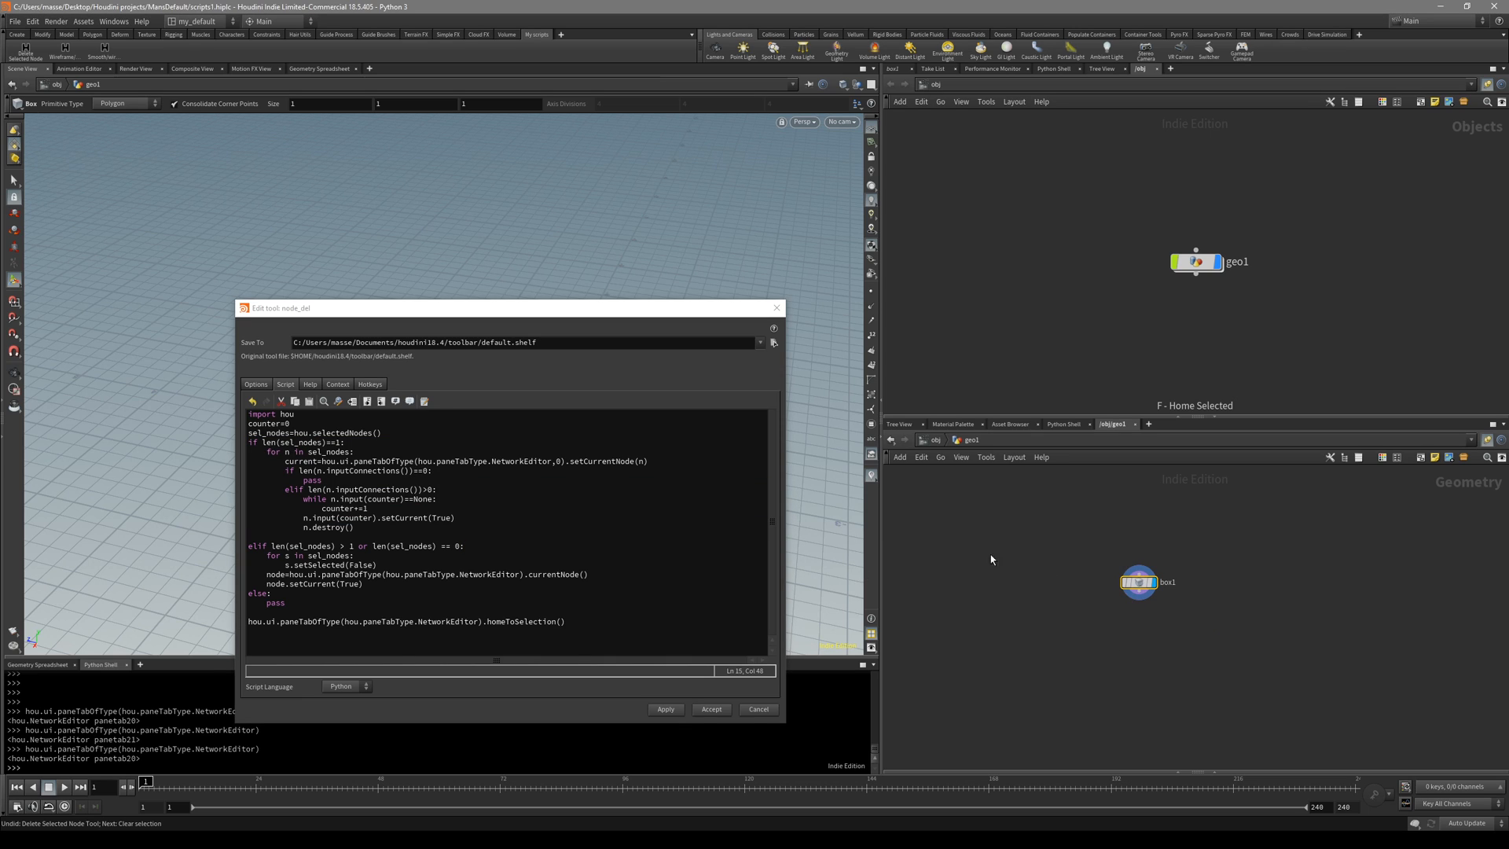
{"action": "mouse_move", "coordinate": [980, 606]}
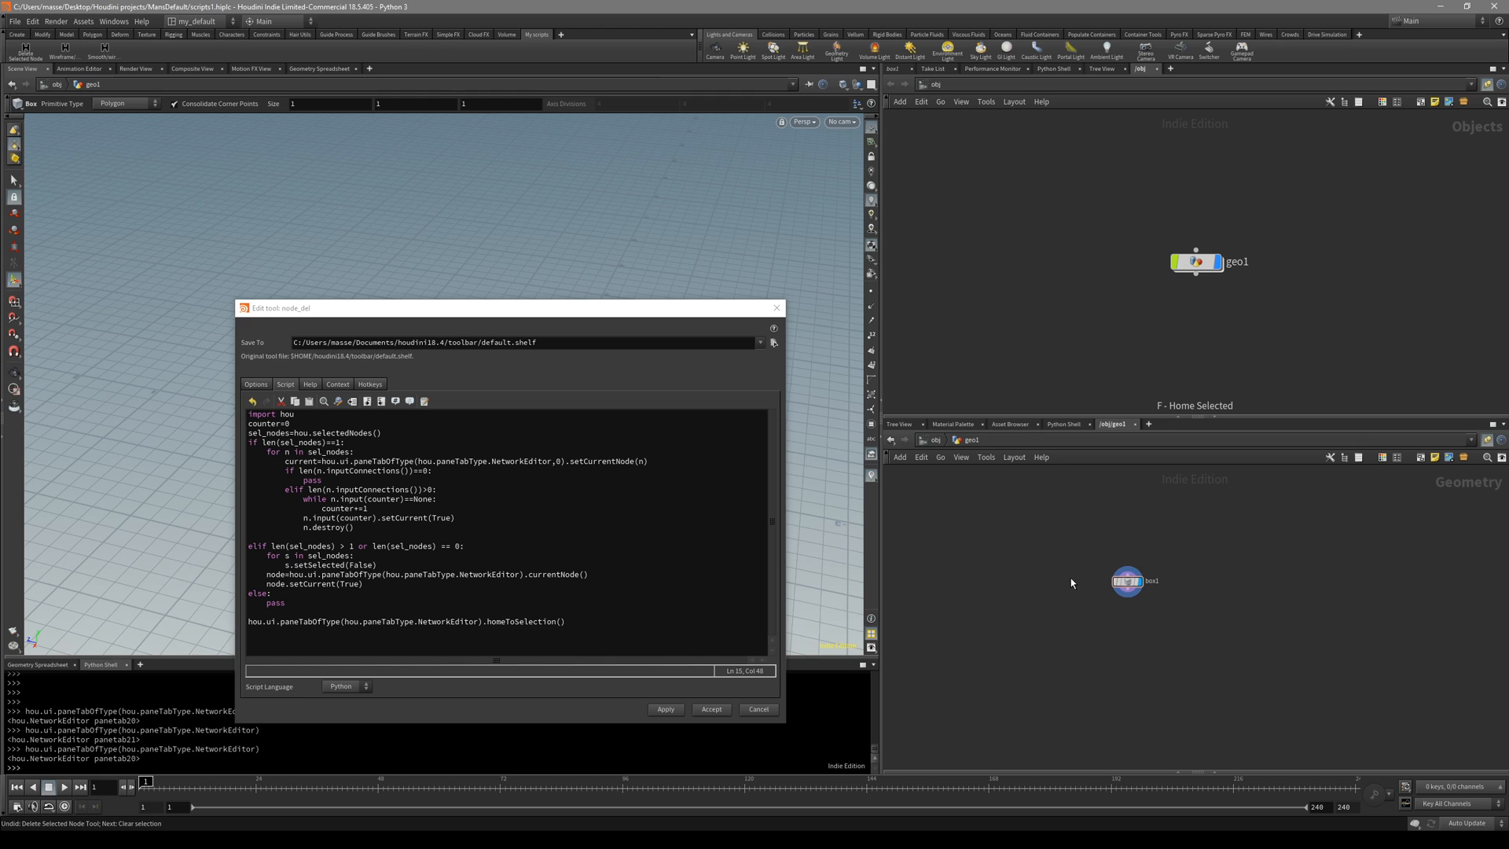
Step: Clear the node selection in the network view
{"action": "left_click", "coordinate": [1126, 580]}
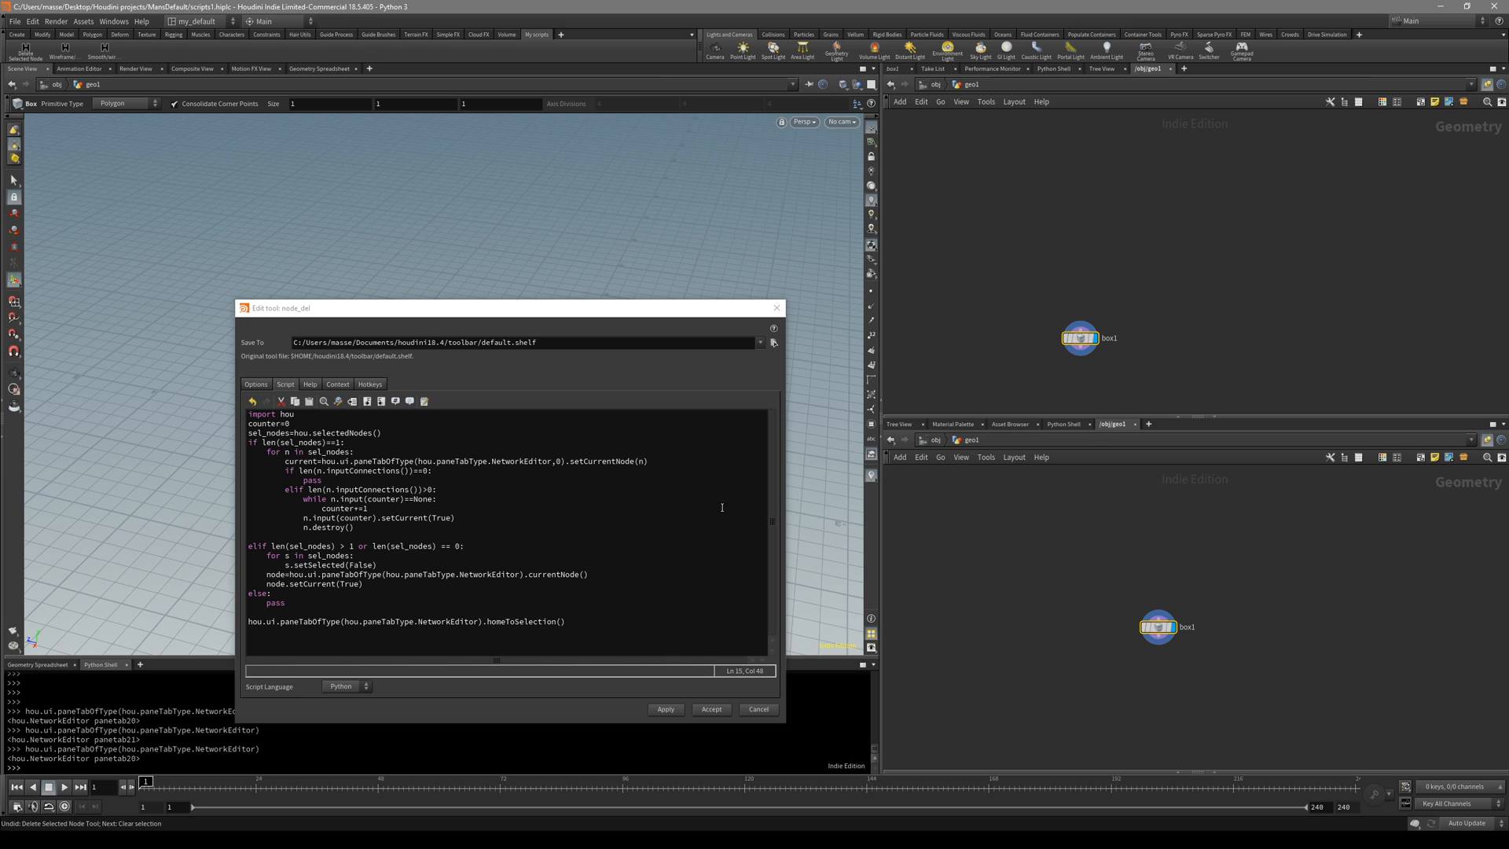
{"action": "mouse_move", "coordinate": [1038, 522]}
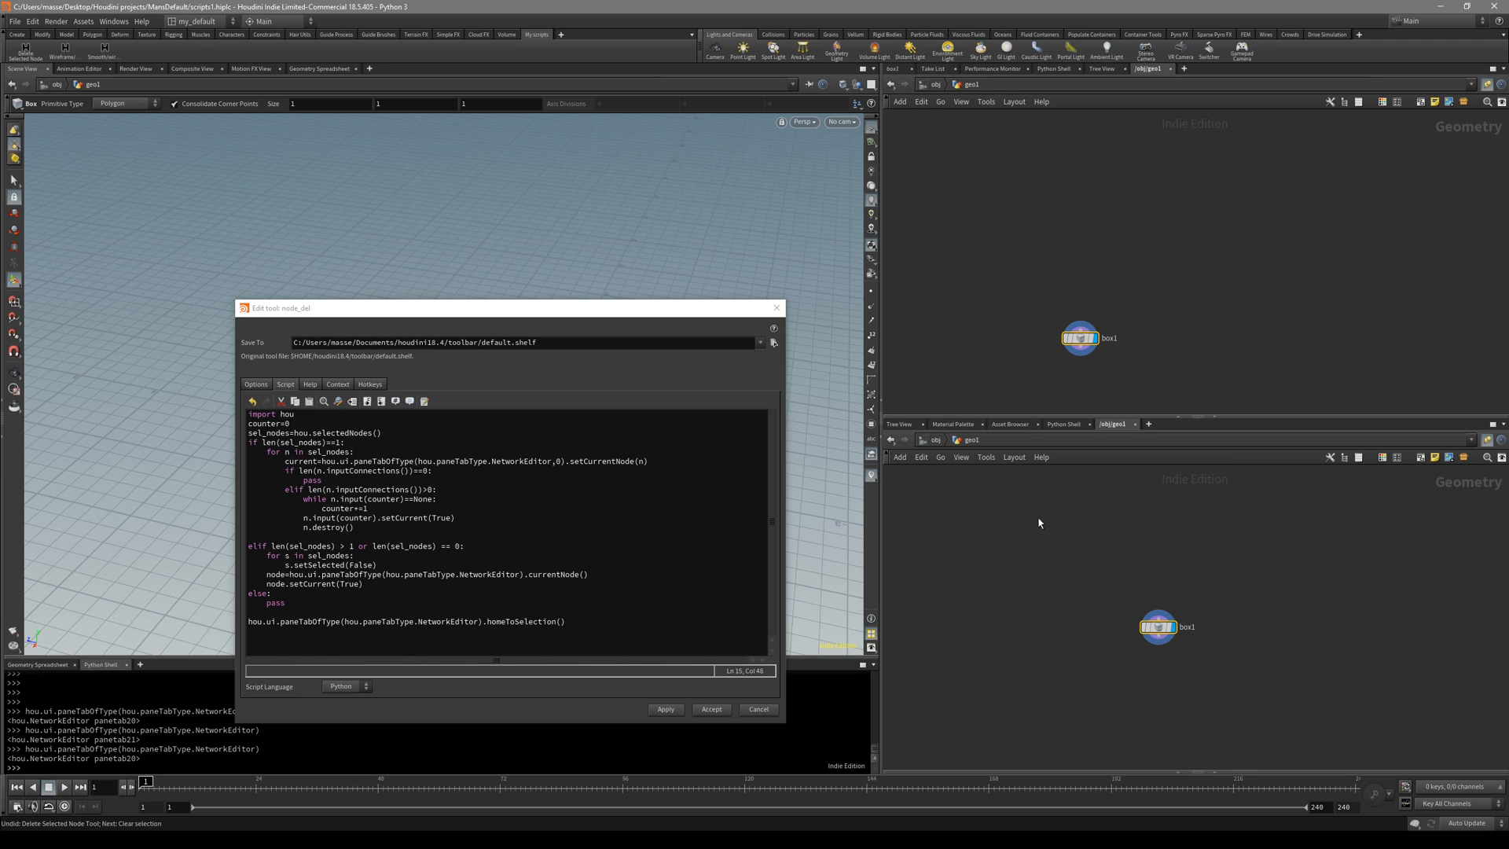
{"action": "mouse_move", "coordinate": [1033, 555]}
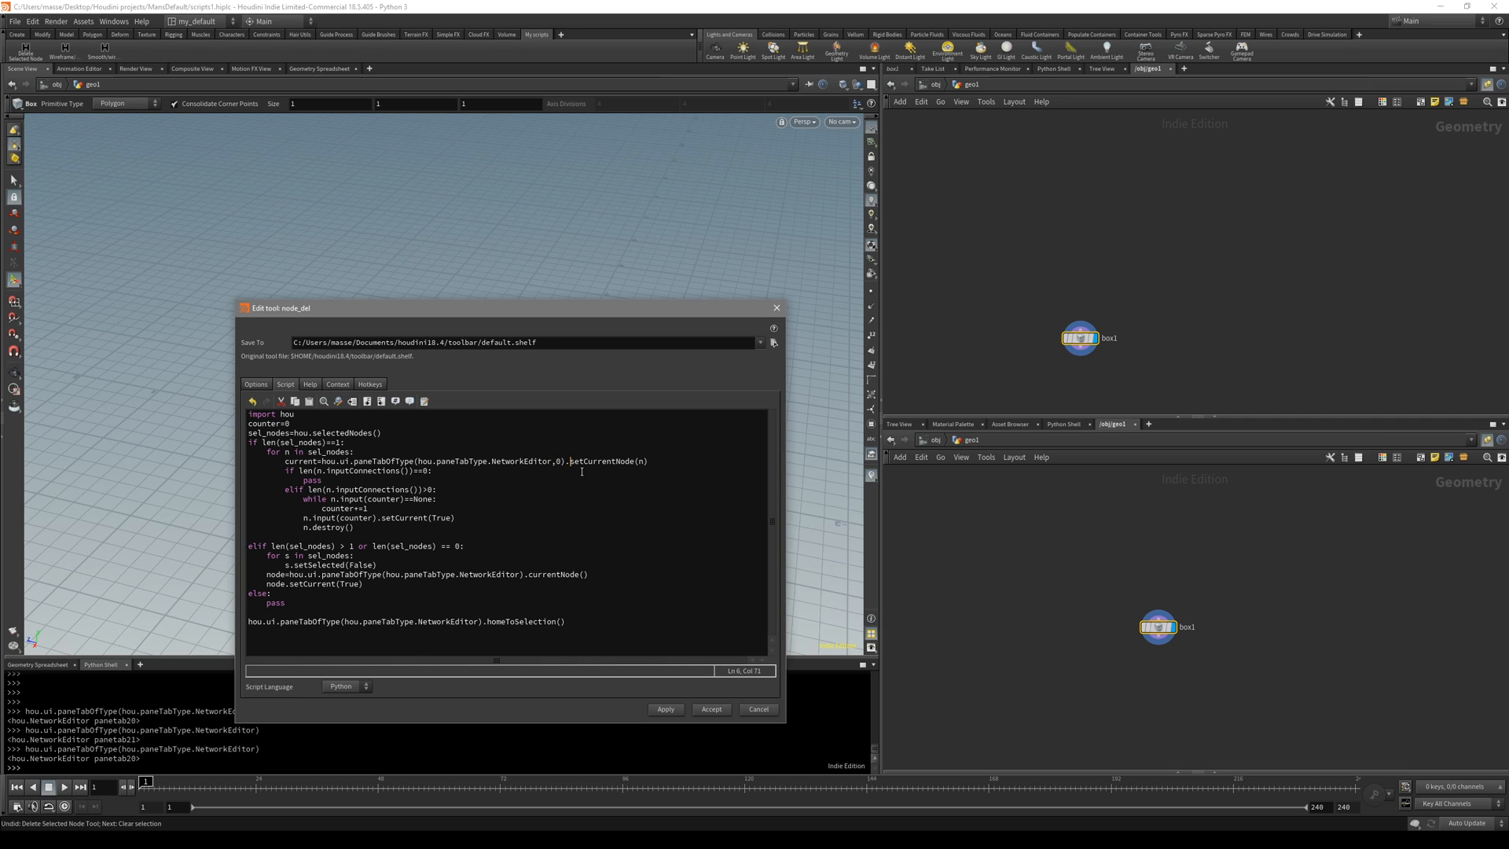
{"action": "mouse_move", "coordinate": [1160, 105]}
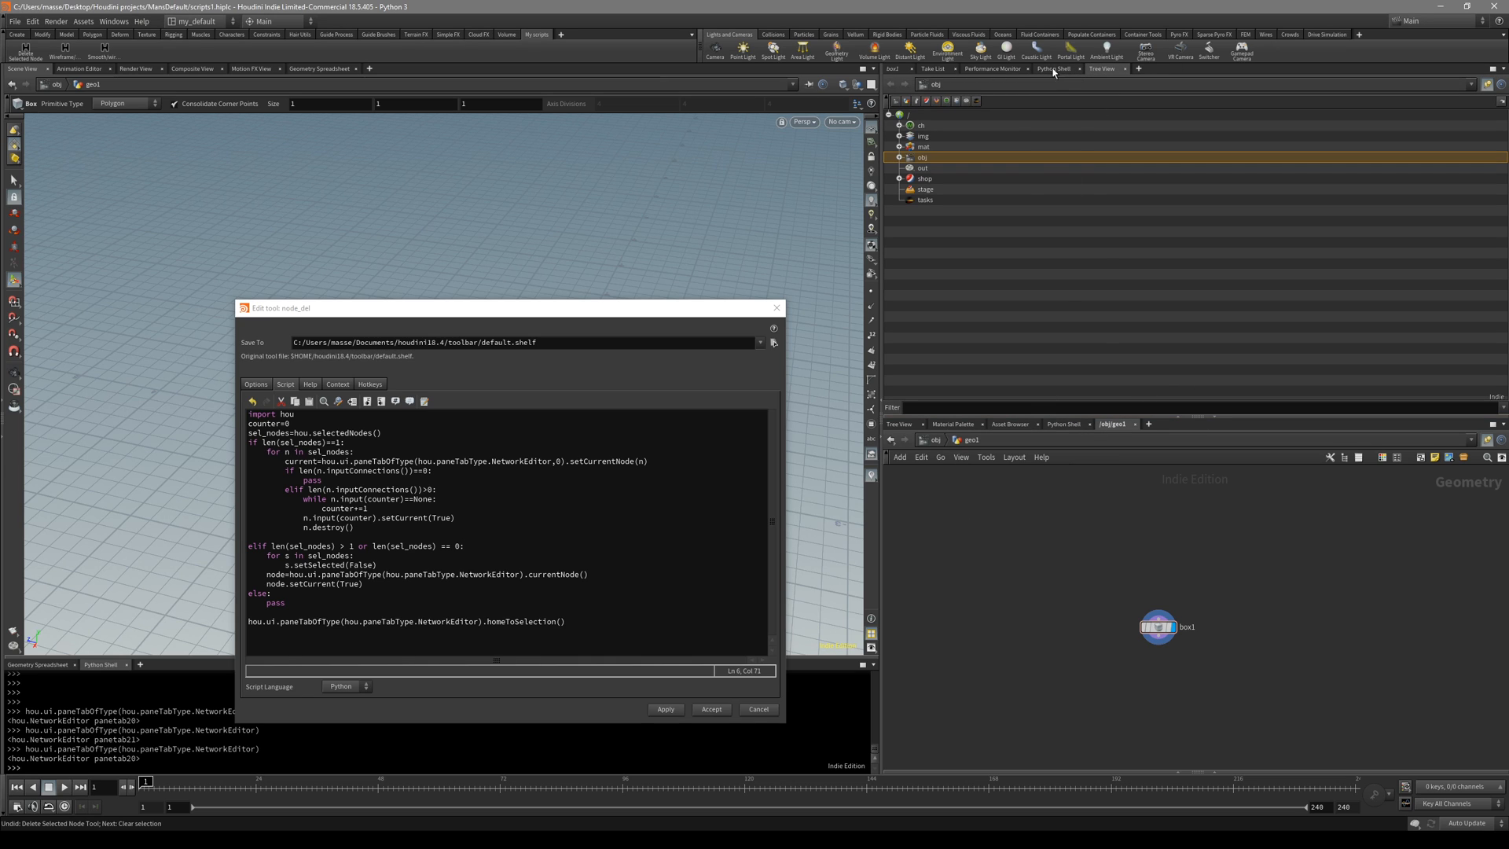
{"action": "mouse_move", "coordinate": [524, 283]}
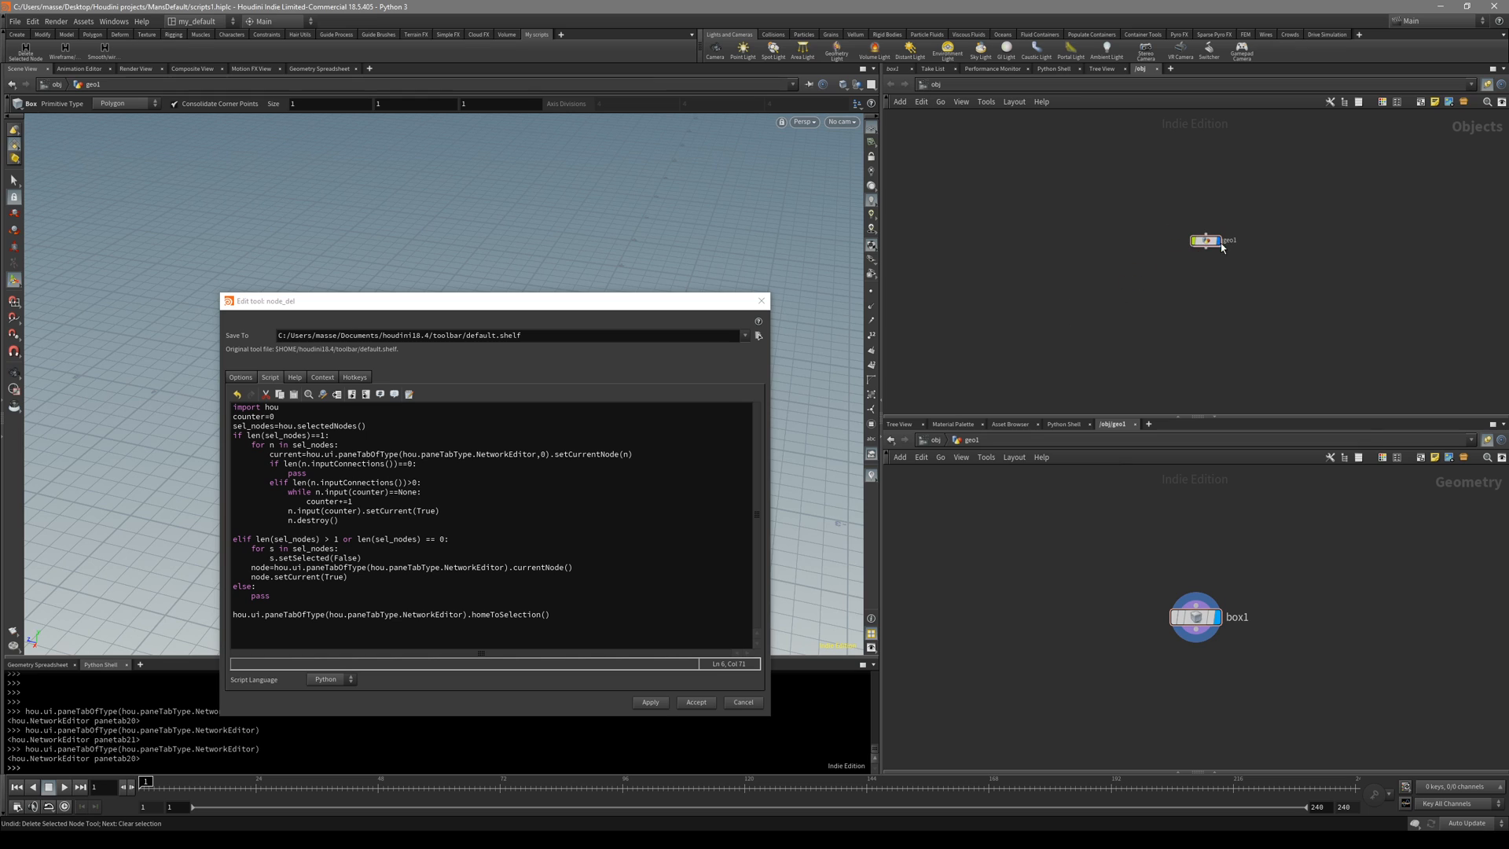
Step: Box-select box1 in geo1 and change paneTabOfType index from 0 to 1 and back
{"action": "left_click_drag", "start_coordinate": [1205, 239], "coordinate": [1130, 293]}
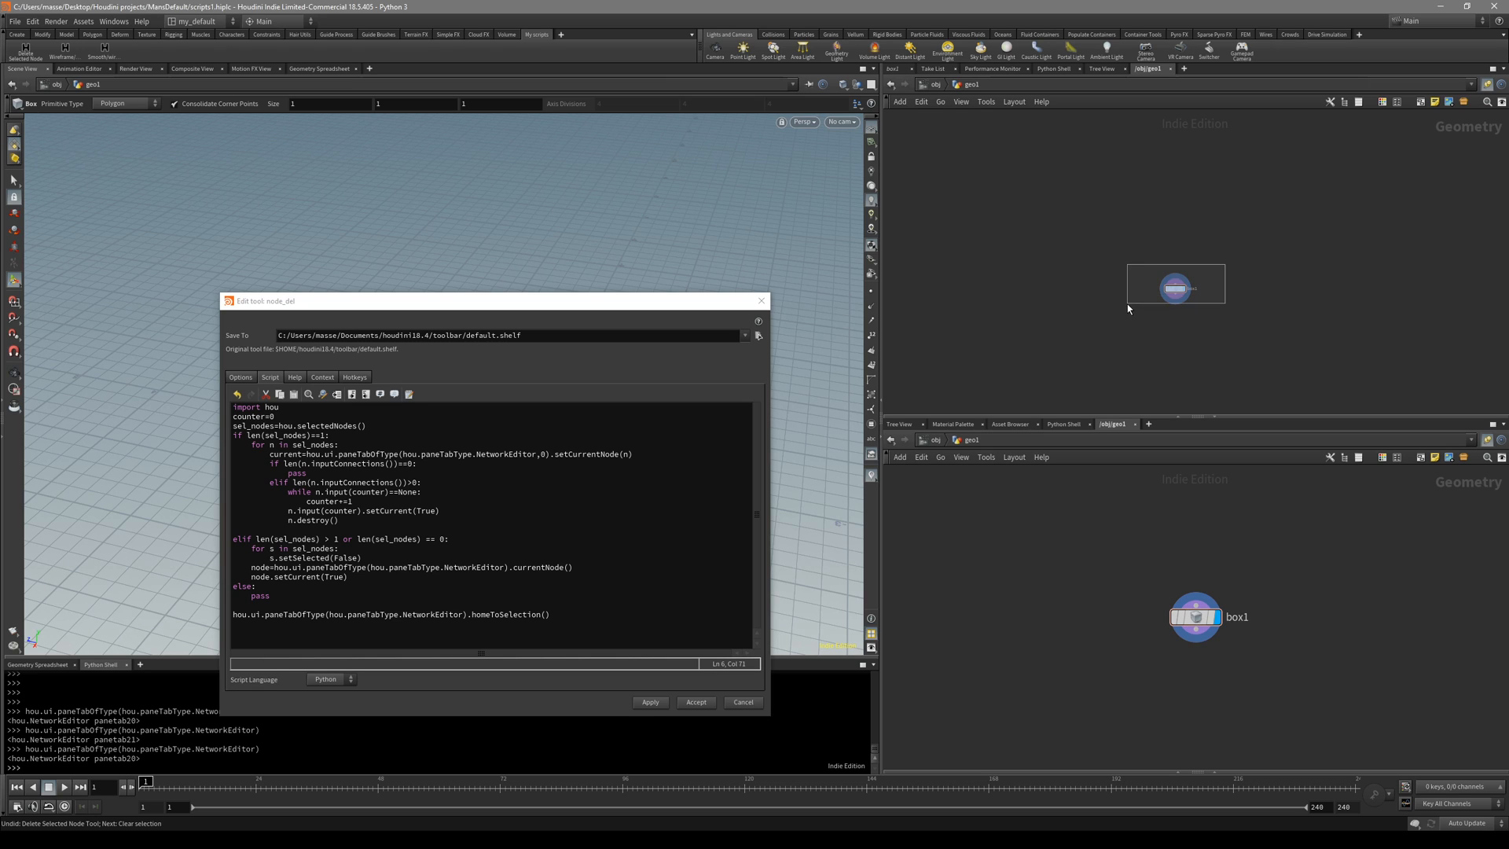
{"action": "left_click_drag", "start_coordinate": [1174, 284], "coordinate": [1133, 257]}
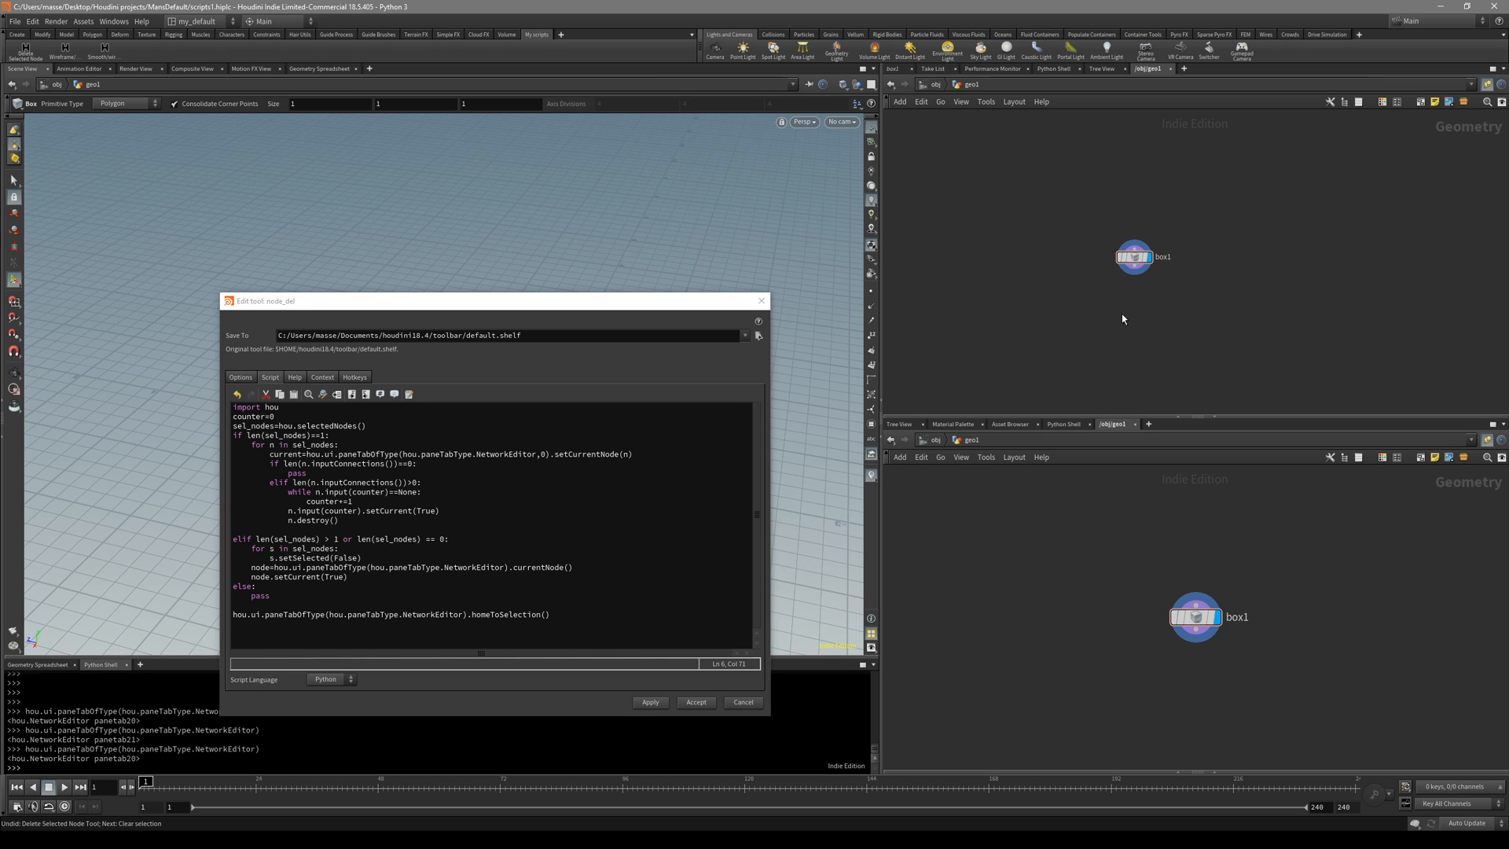
{"action": "mouse_move", "coordinate": [1094, 326]}
{"action": "type", "text": "1"}
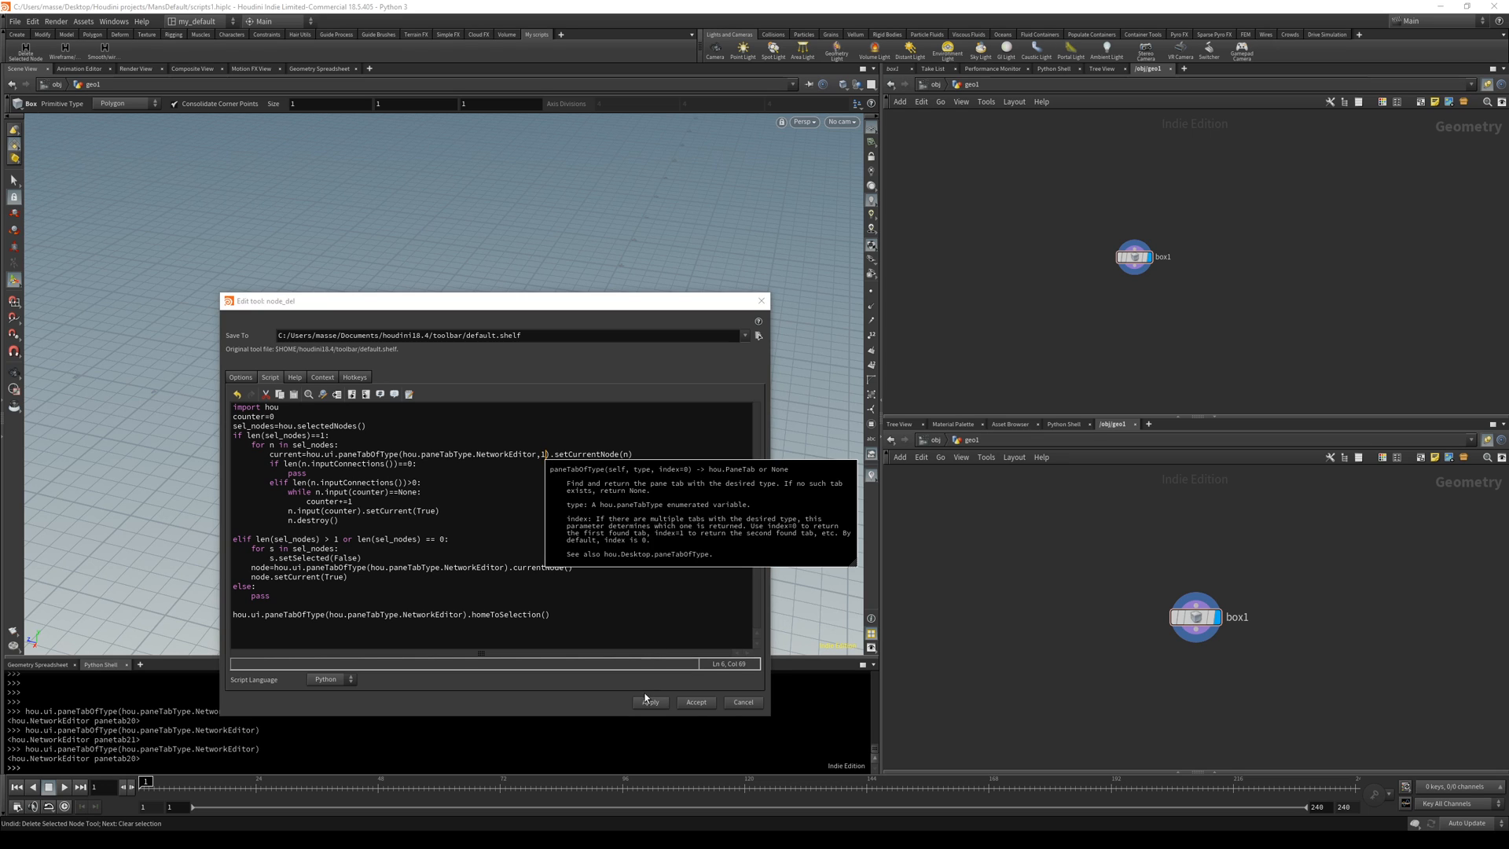
{"action": "mouse_move", "coordinate": [974, 616]}
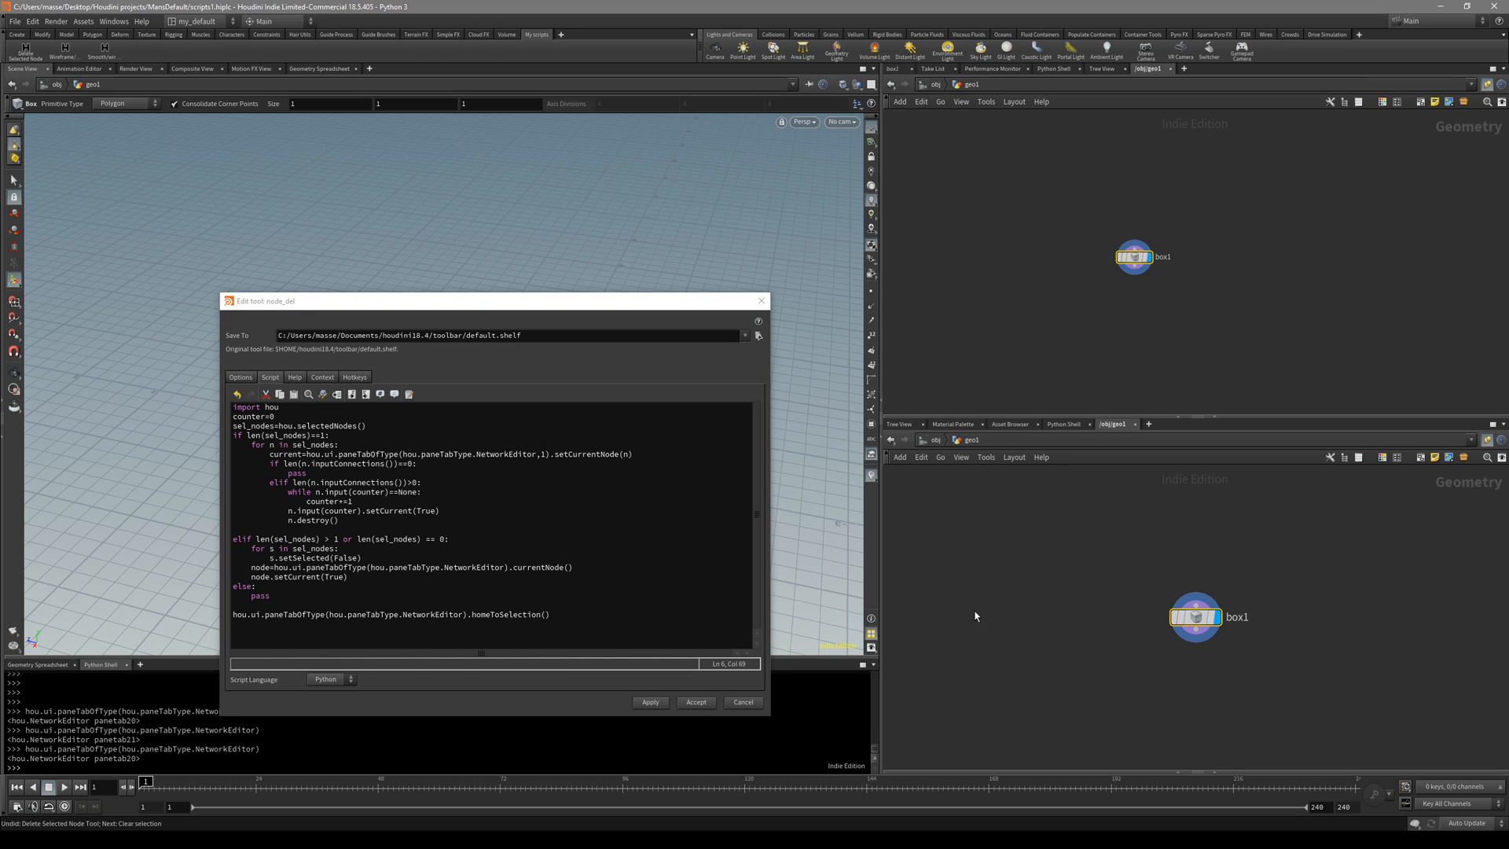
{"action": "mouse_move", "coordinate": [1208, 681]}
{"action": "type", "text": "0"}
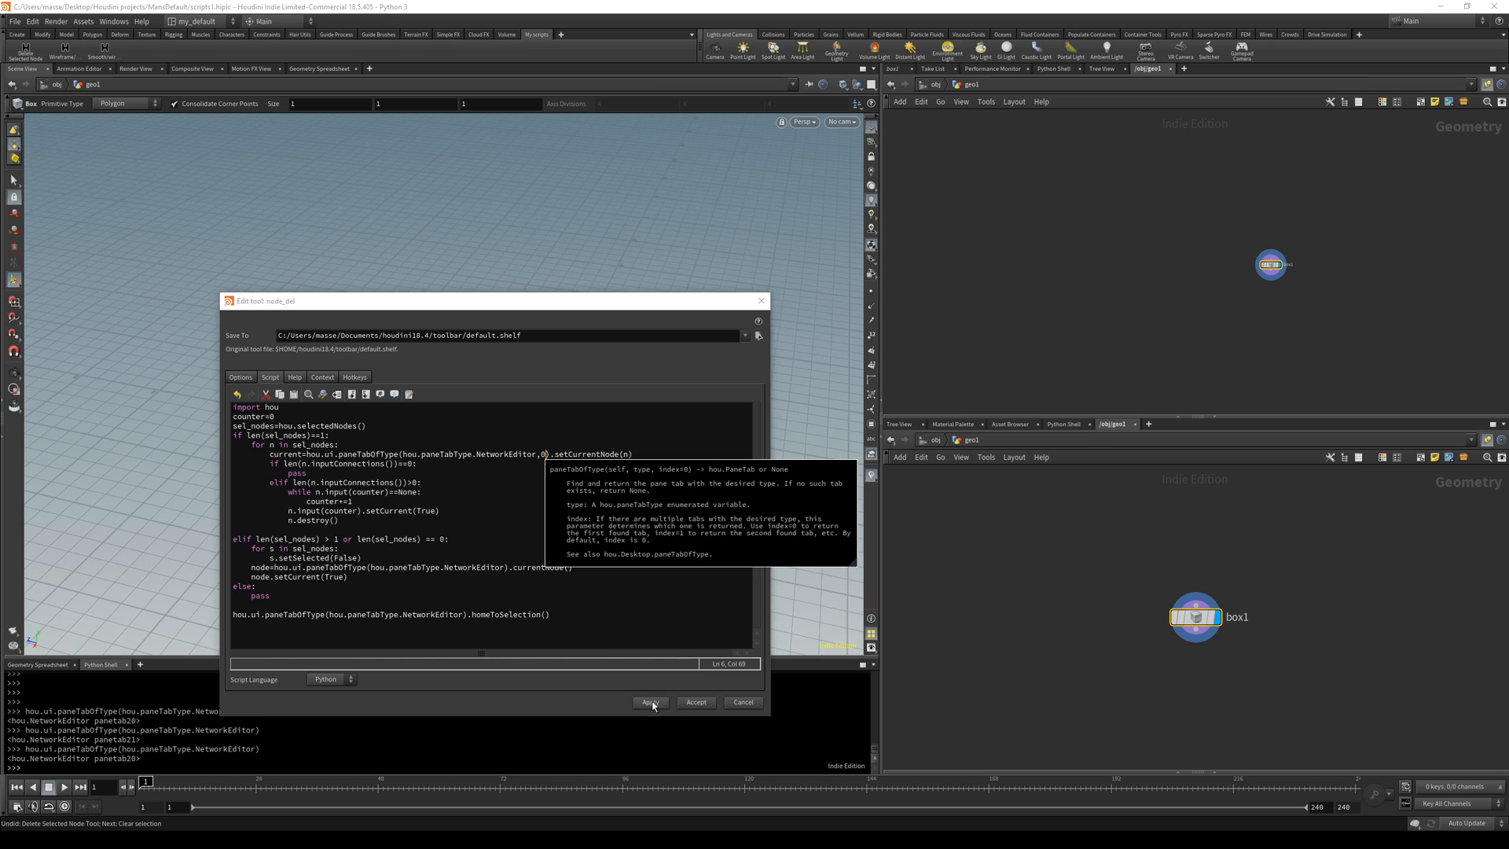
{"action": "mouse_move", "coordinate": [1218, 299]}
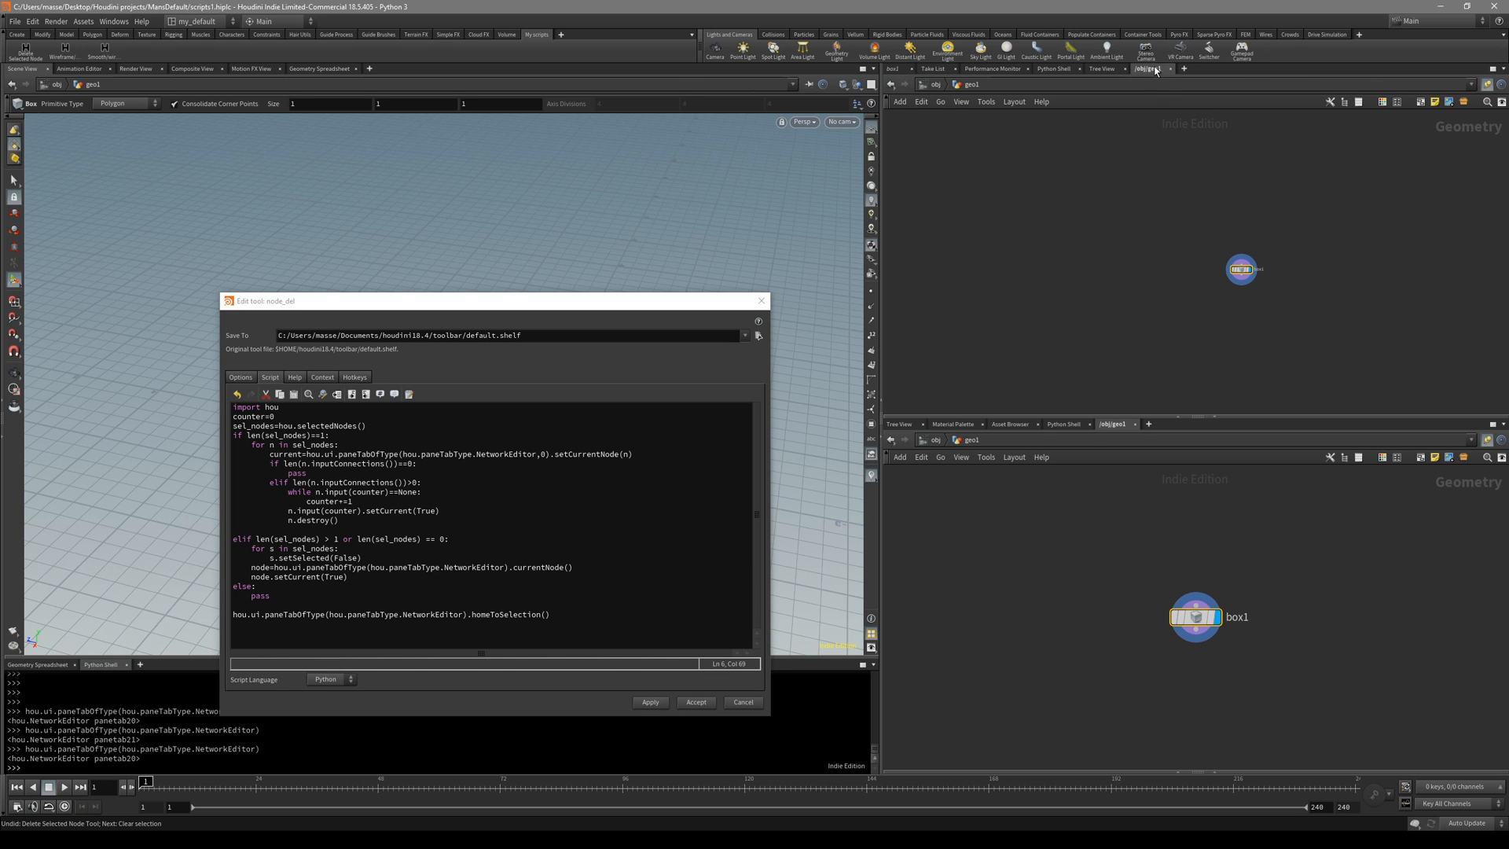
{"action": "mouse_move", "coordinate": [1157, 75]}
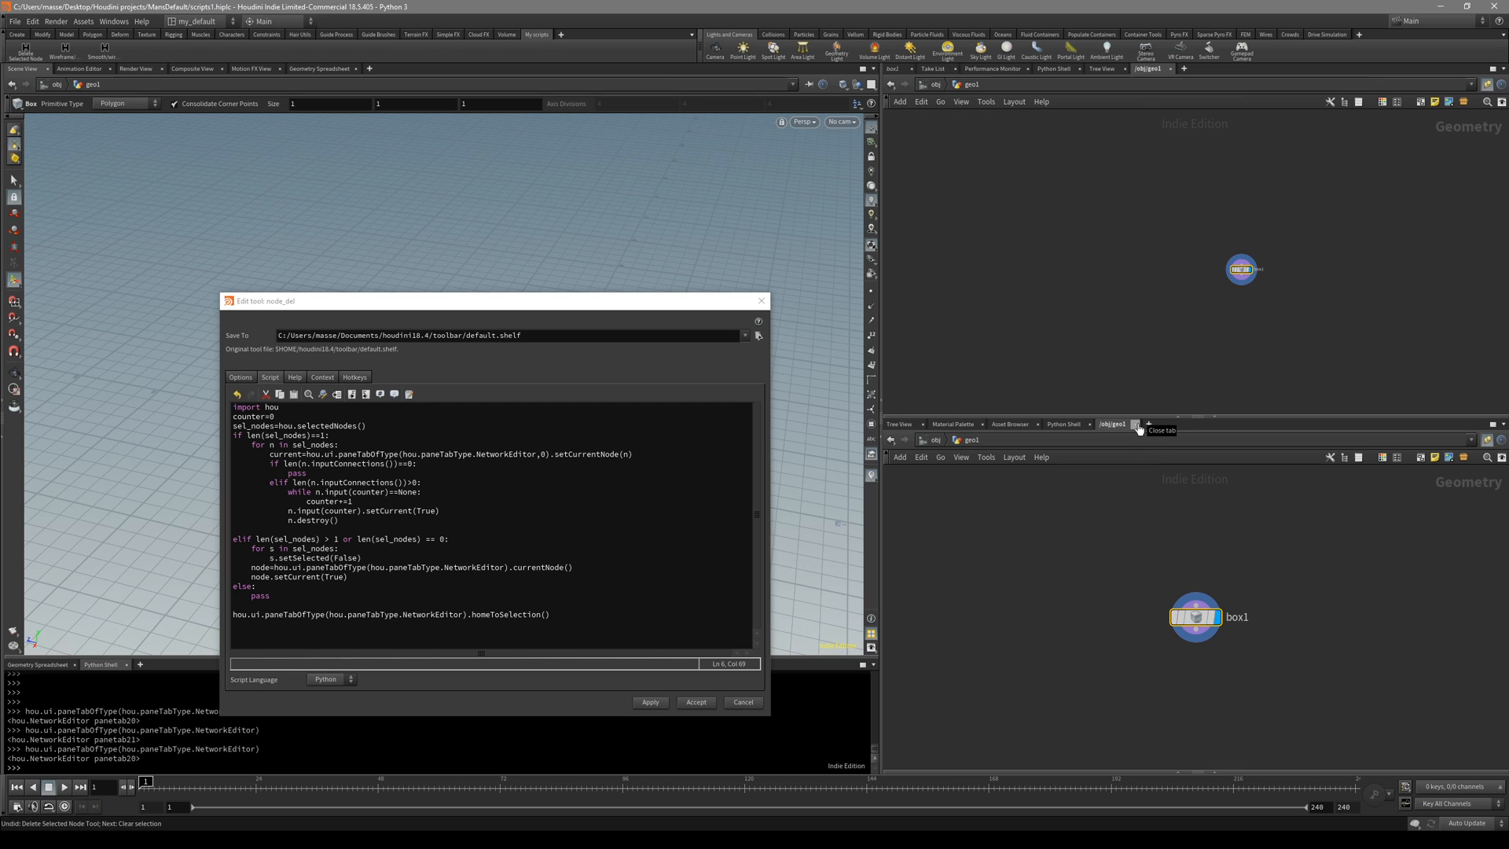
{"action": "left_click", "coordinate": [1135, 424]}
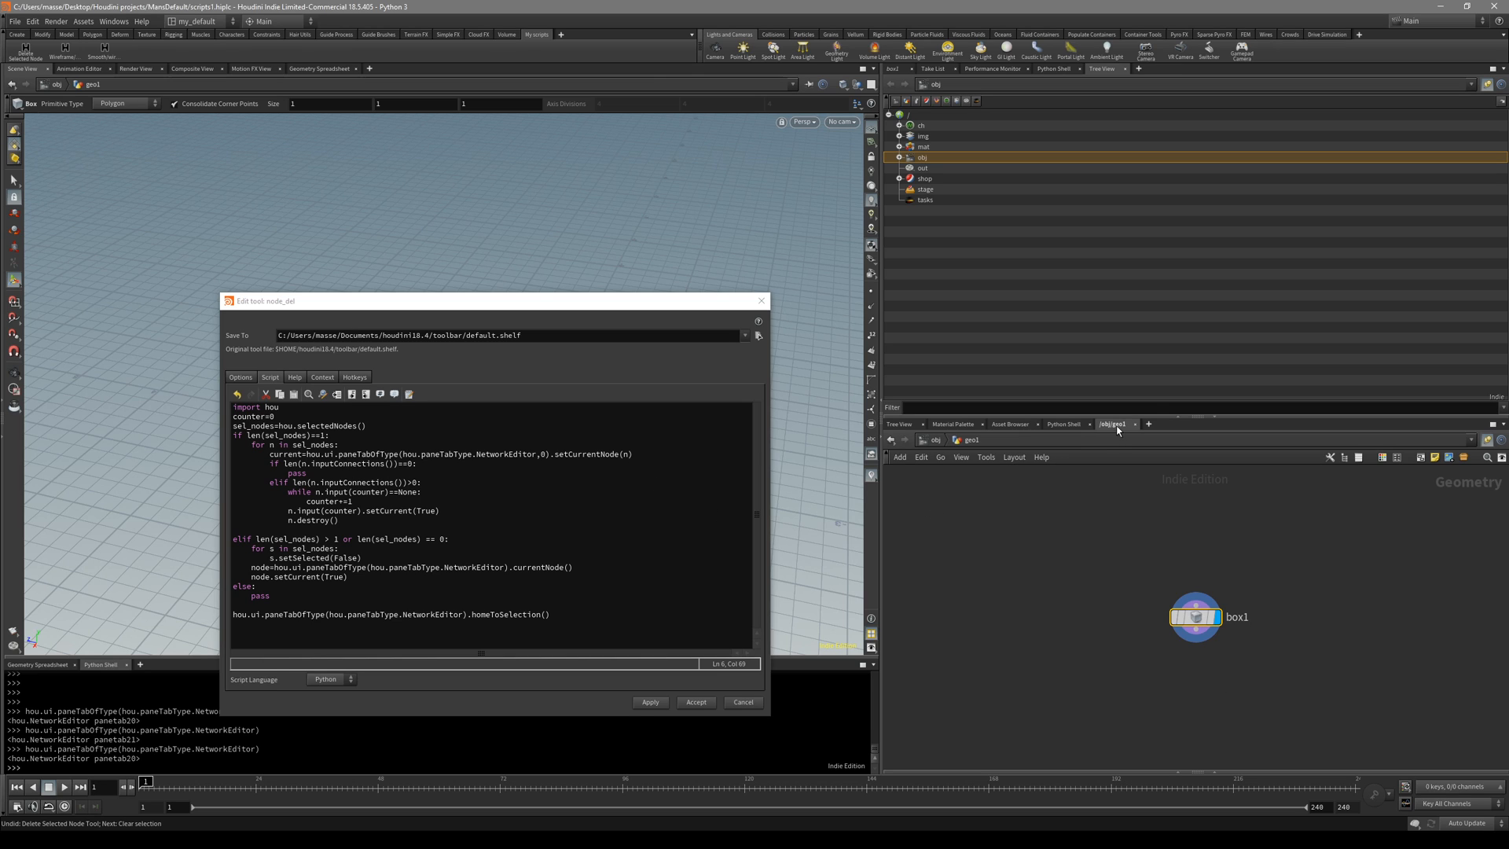
{"action": "left_click", "coordinate": [1147, 423]}
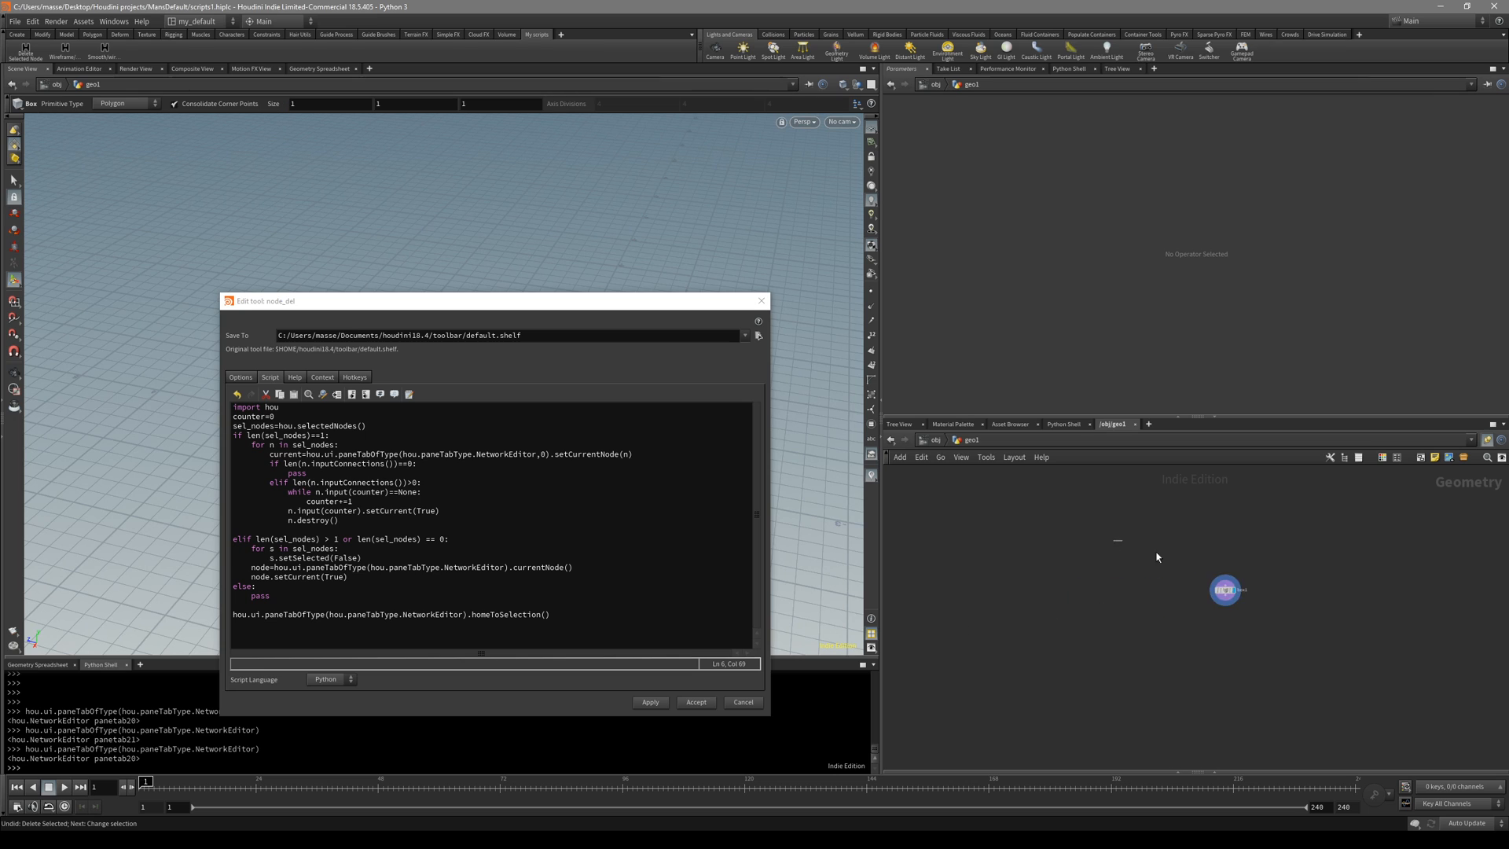
Step: Close the Edit Tool dialog and orbit the view around the box beveled by polybevel1
{"action": "left_click", "coordinate": [1154, 69]}
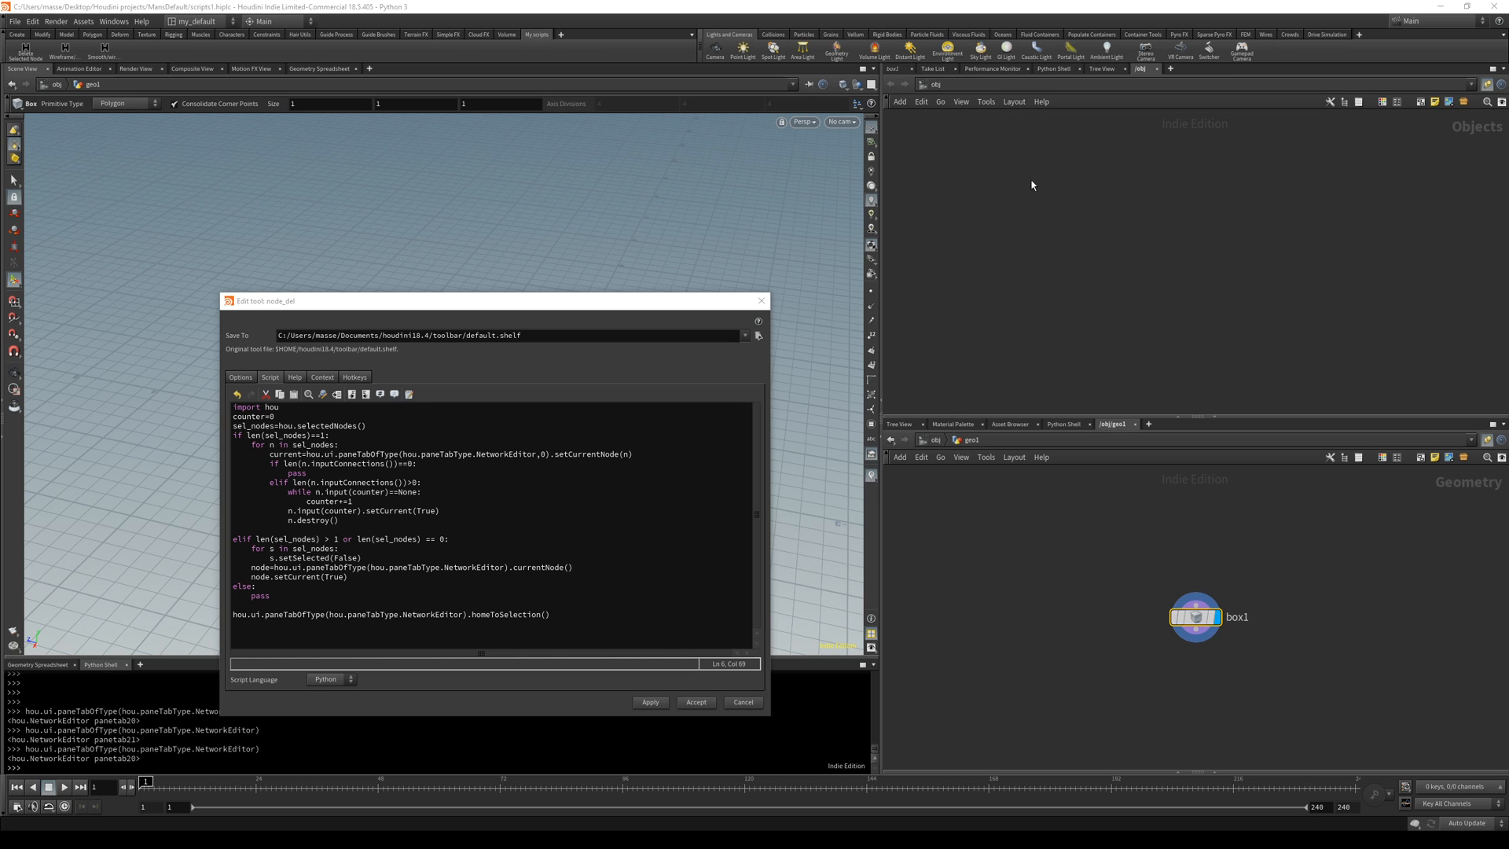
{"action": "mouse_move", "coordinate": [1131, 153]}
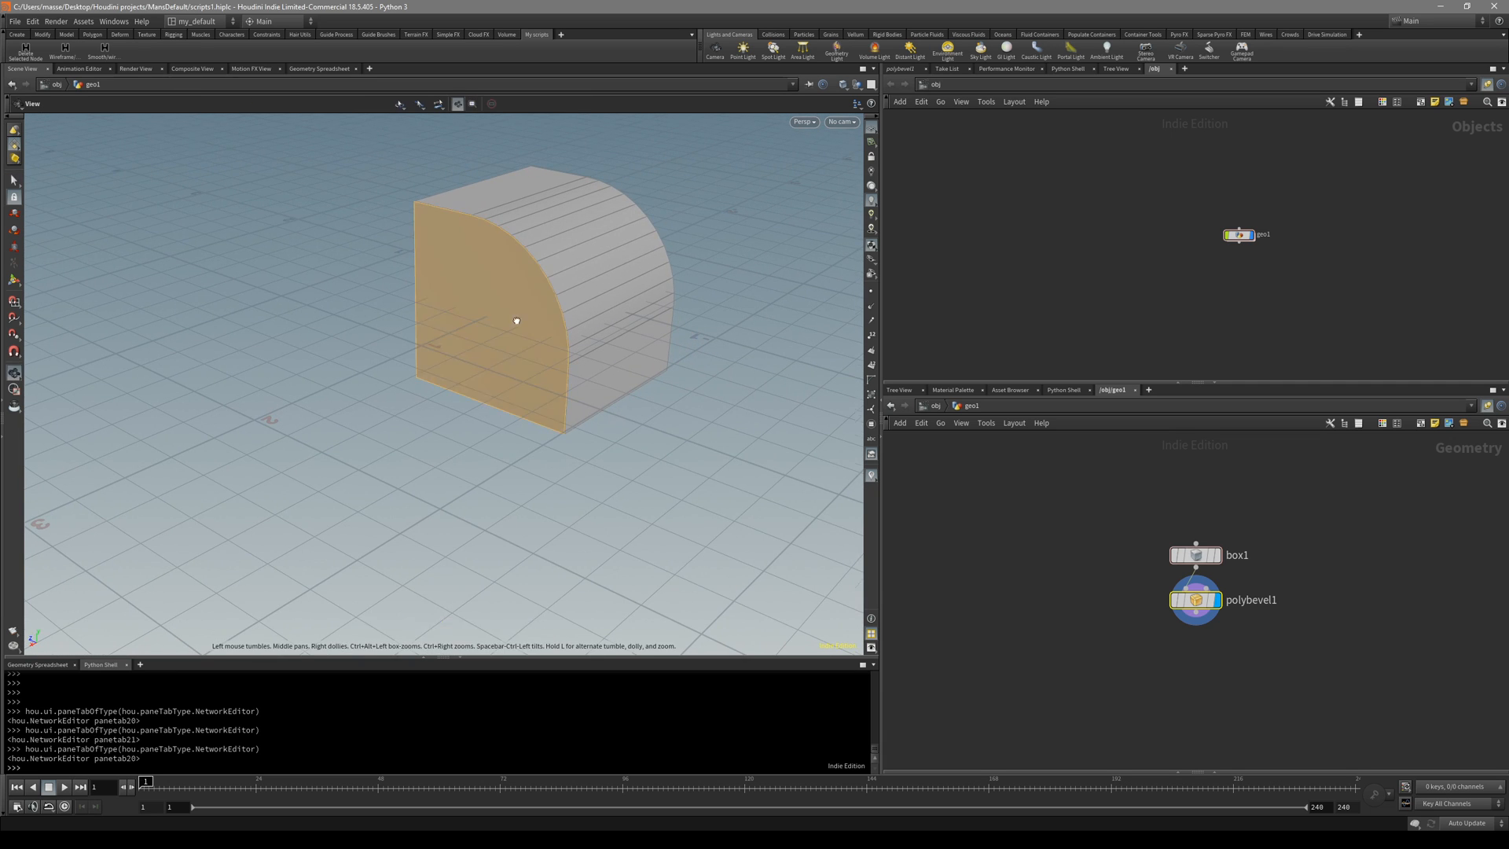
{"action": "left_click_drag", "start_coordinate": [515, 320], "coordinate": [601, 348]}
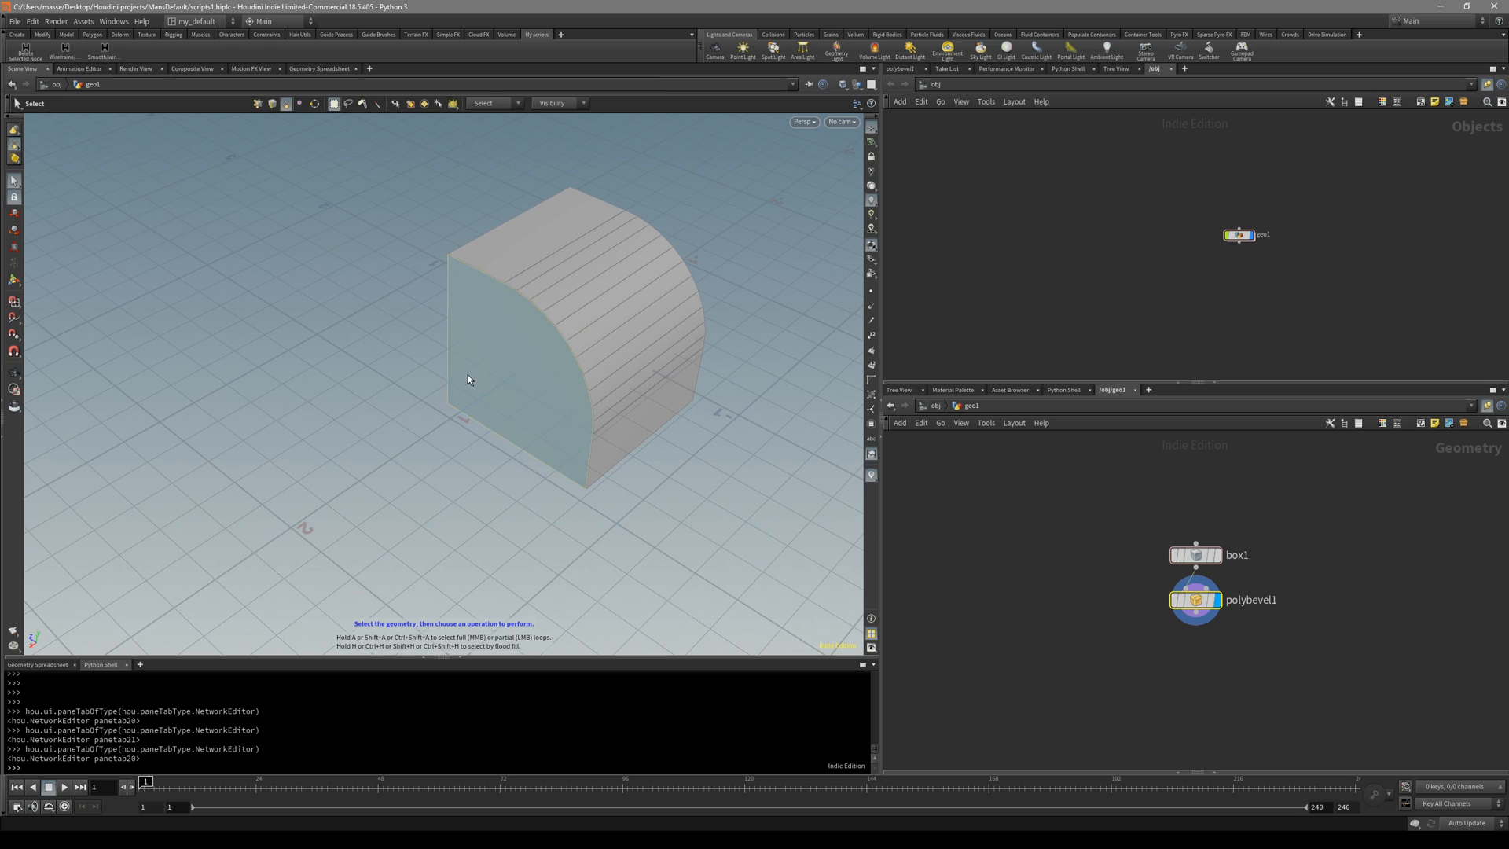
{"action": "mouse_move", "coordinate": [488, 334]}
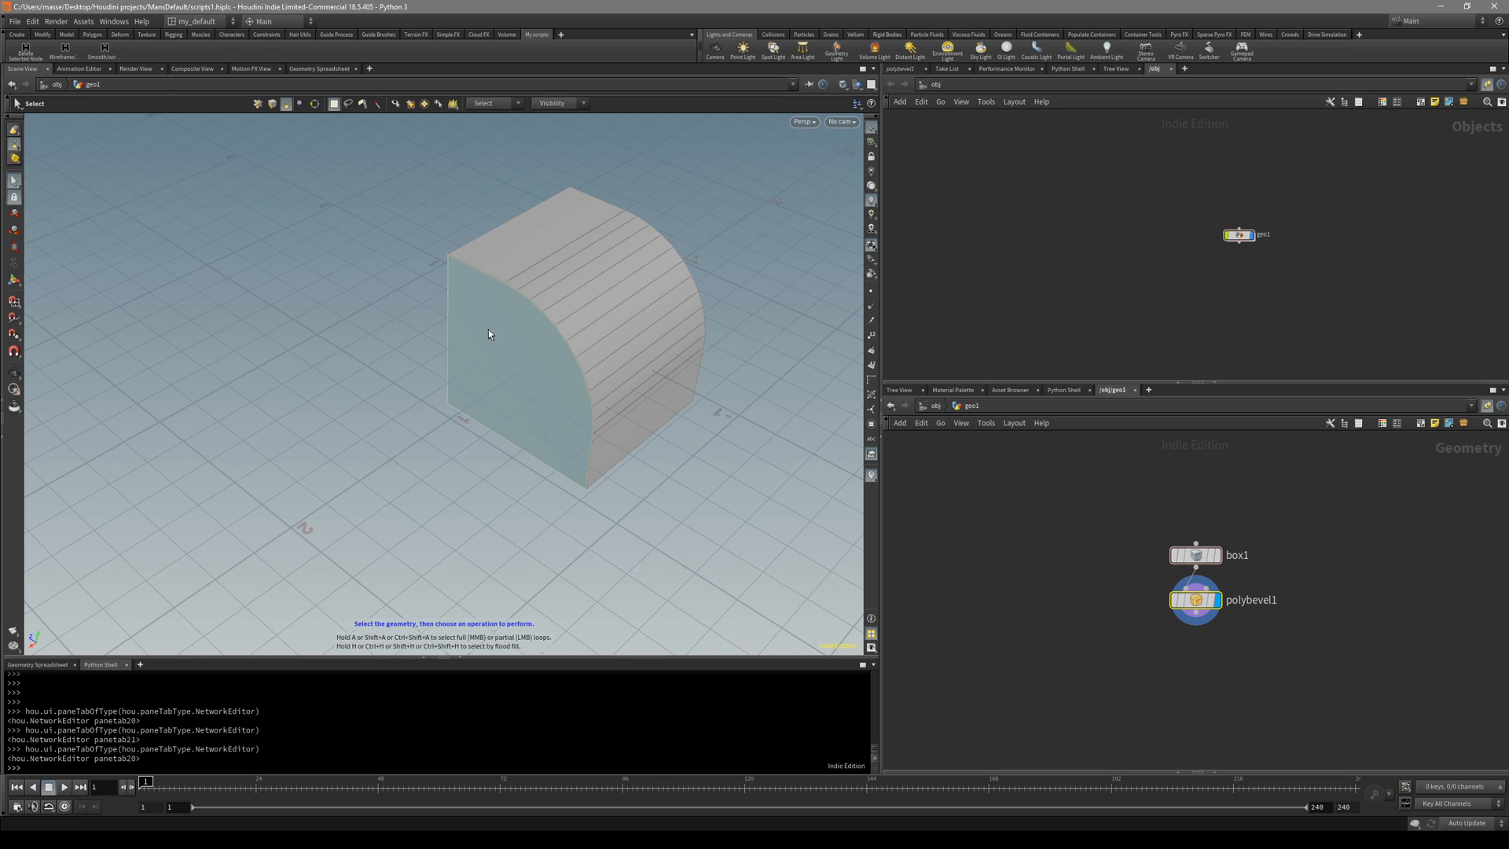